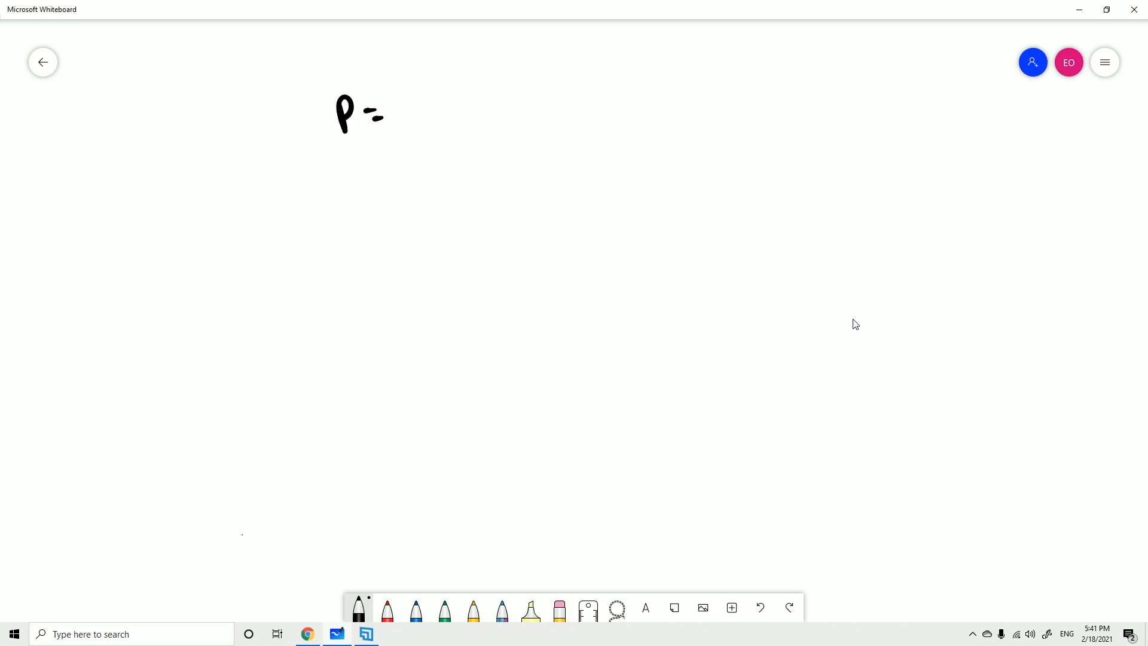
Step: Finish writing p = m·v and label kg and m/s in green
{"action": "left_click_drag", "start_coordinate": [410, 107], "coordinate": [487, 106]}
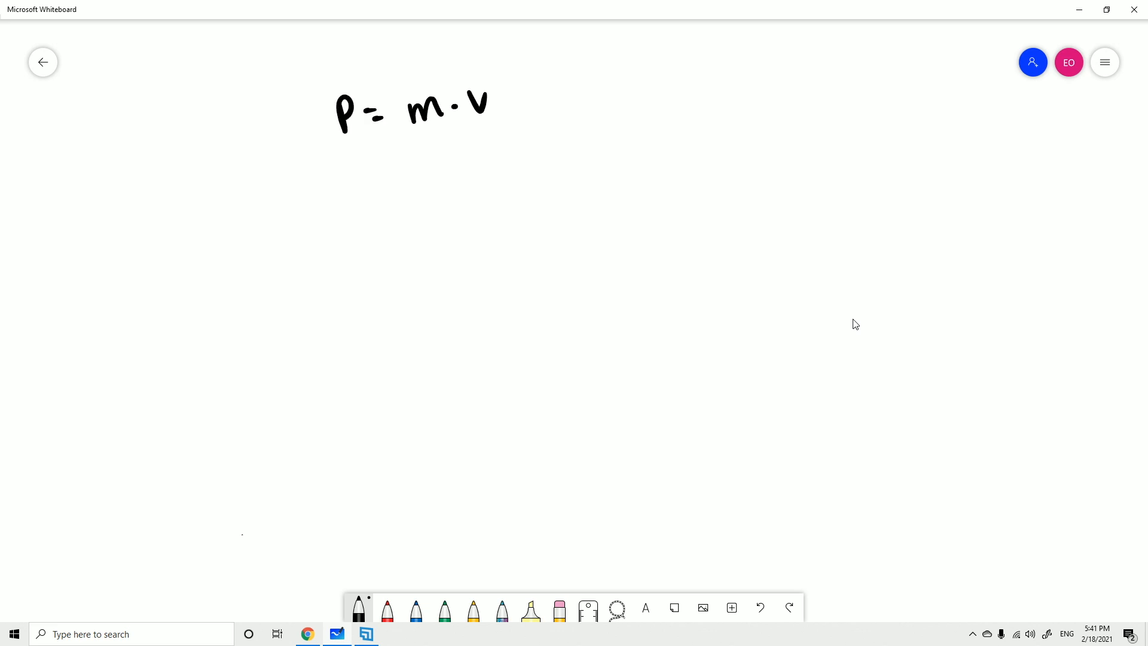
{"action": "left_click", "coordinate": [444, 607]}
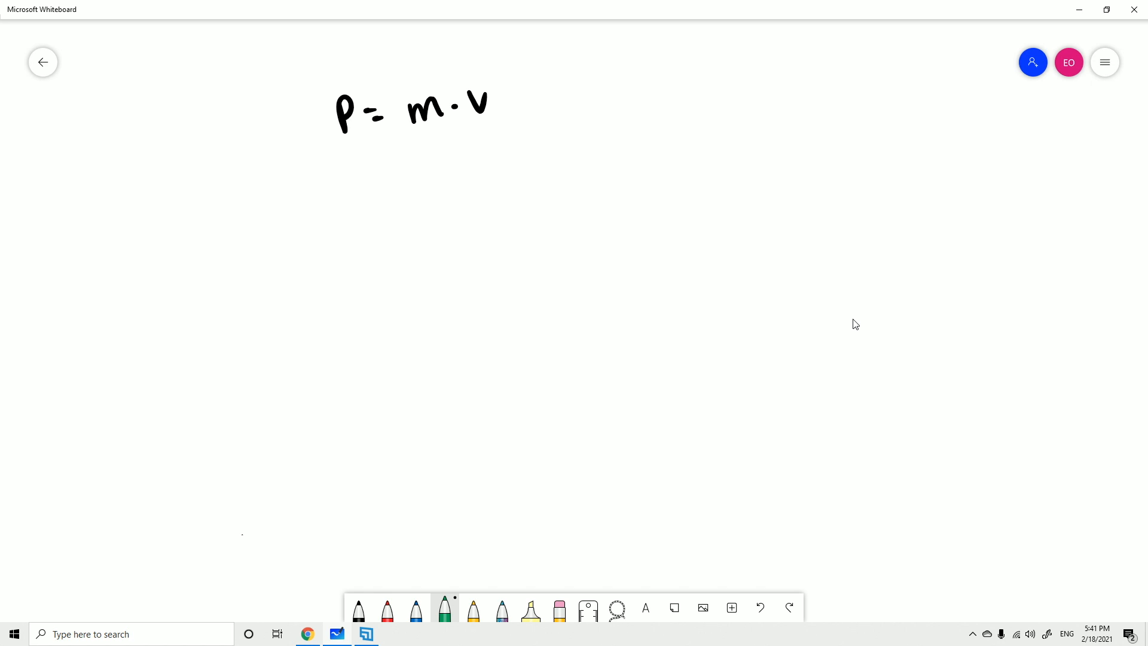
{"action": "left_click_drag", "start_coordinate": [420, 52], "coordinate": [420, 86]}
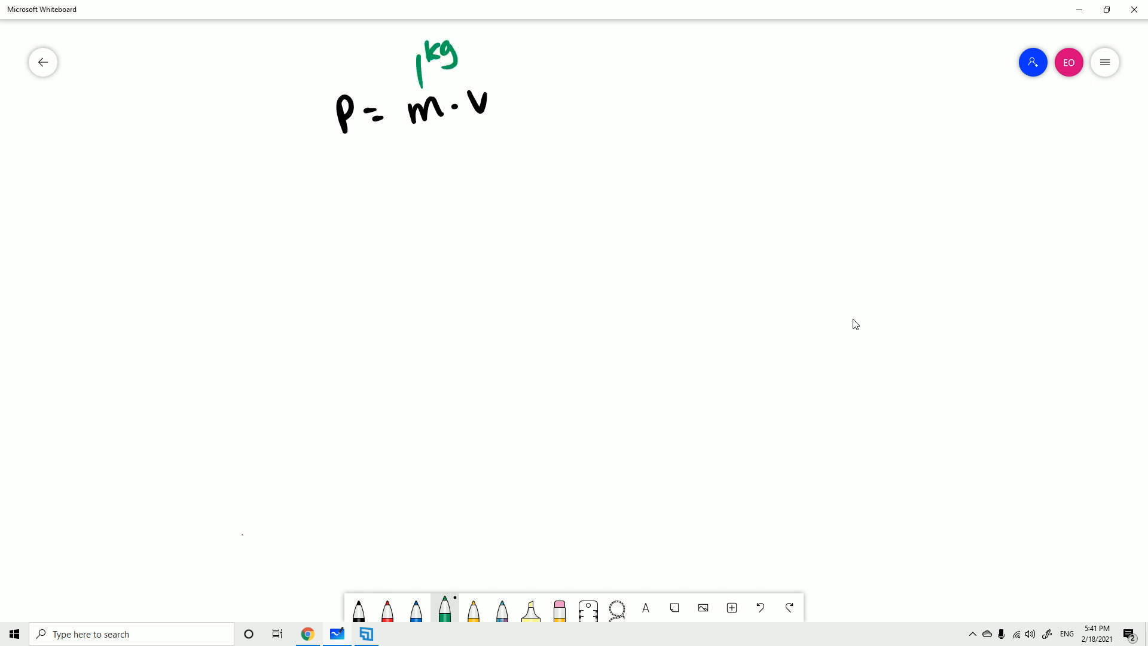
{"action": "left_click_drag", "start_coordinate": [505, 84], "coordinate": [574, 40]}
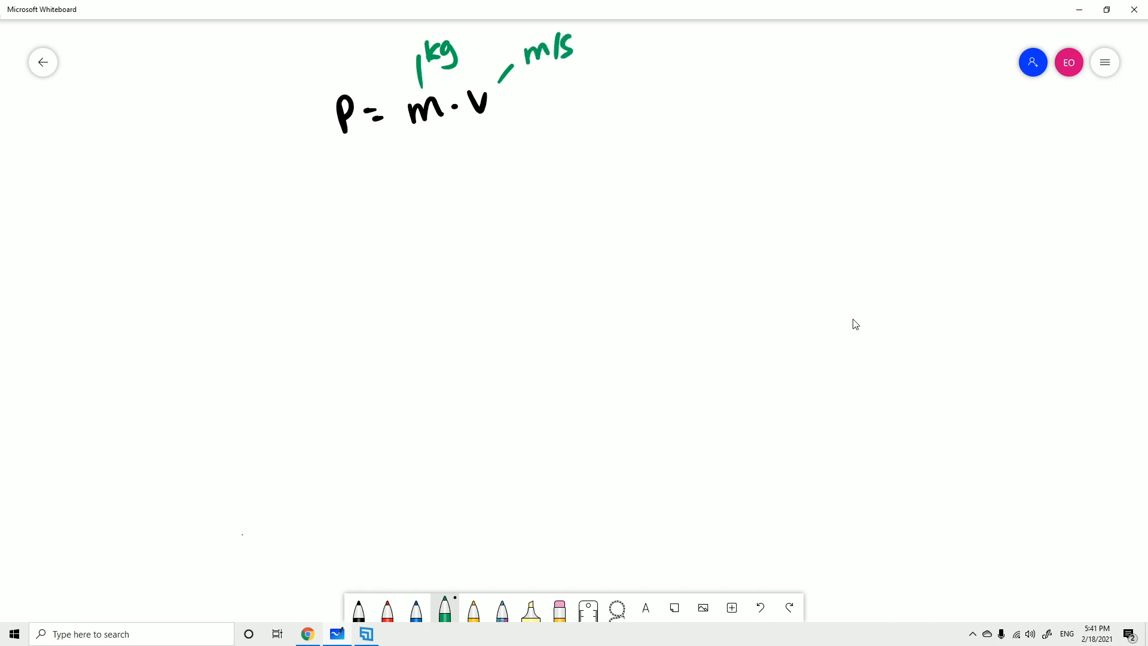
Step: In black, derive the momentum unit as kgm/s OR kgms⁻¹ beneath the formula
{"action": "left_click", "coordinate": [358, 607]}
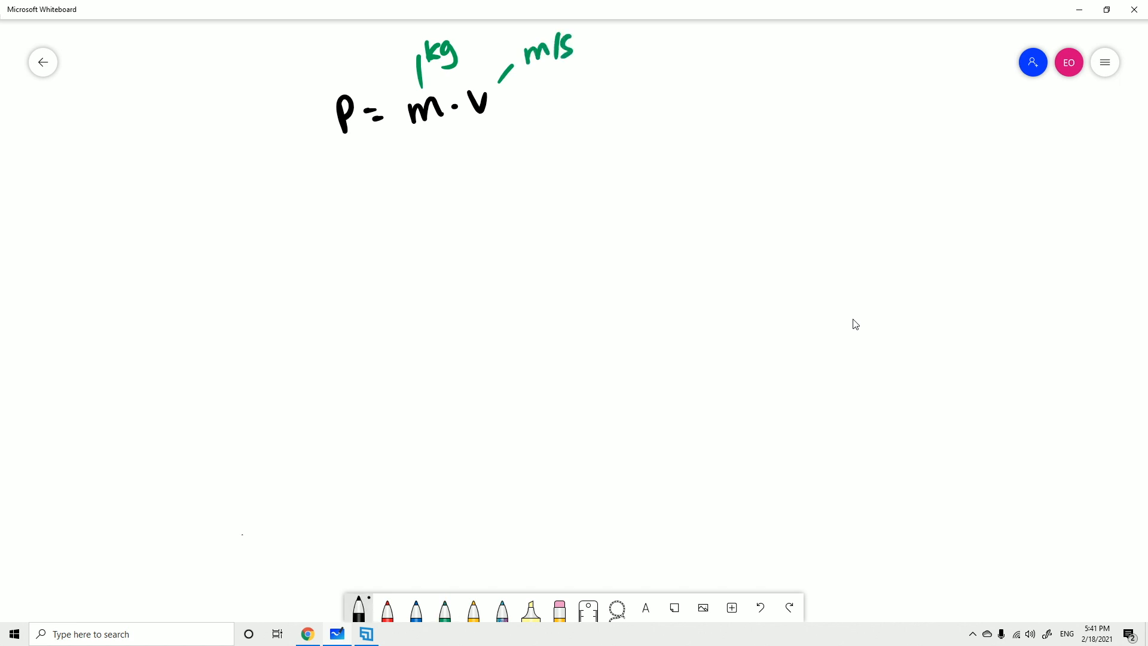
{"action": "left_click_drag", "start_coordinate": [381, 172], "coordinate": [450, 160]}
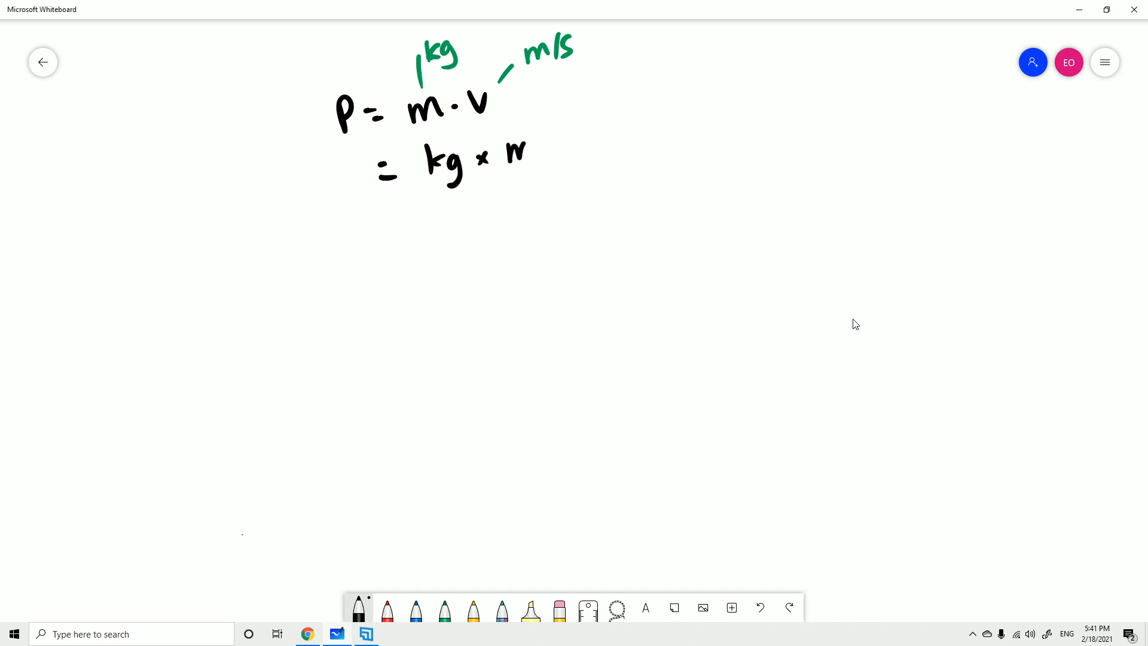
{"action": "left_click_drag", "start_coordinate": [513, 154], "coordinate": [524, 201]}
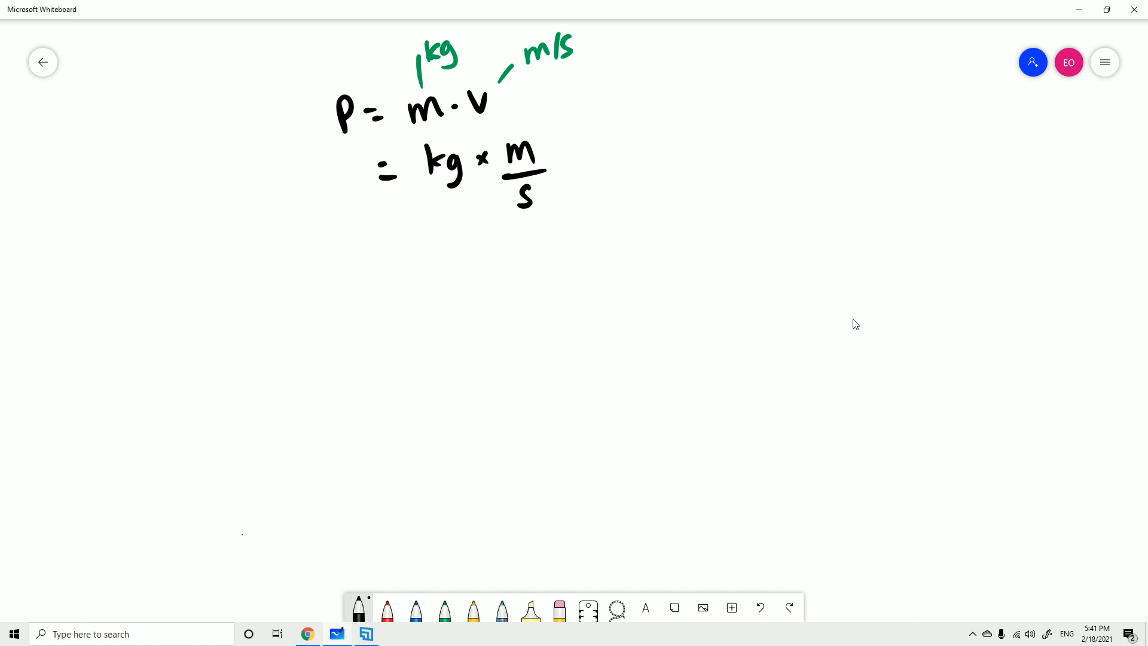
{"action": "left_click_drag", "start_coordinate": [407, 264], "coordinate": [495, 252]}
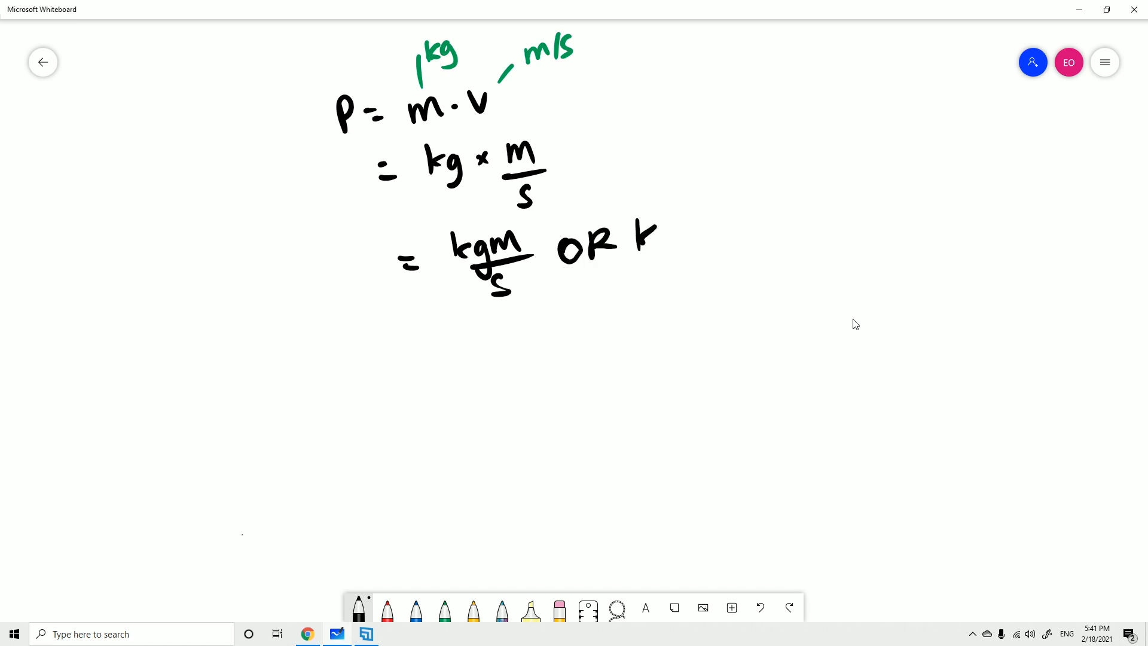
{"action": "left_click_drag", "start_coordinate": [658, 235], "coordinate": [758, 212]}
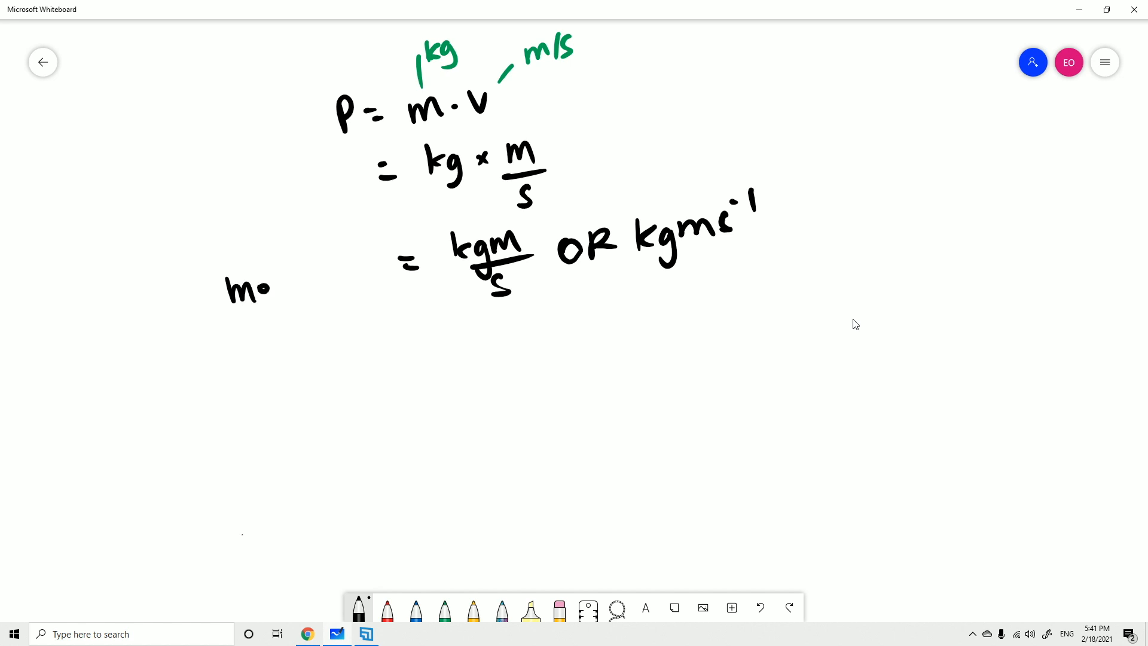
{"action": "left_click_drag", "start_coordinate": [249, 289], "coordinate": [373, 271]}
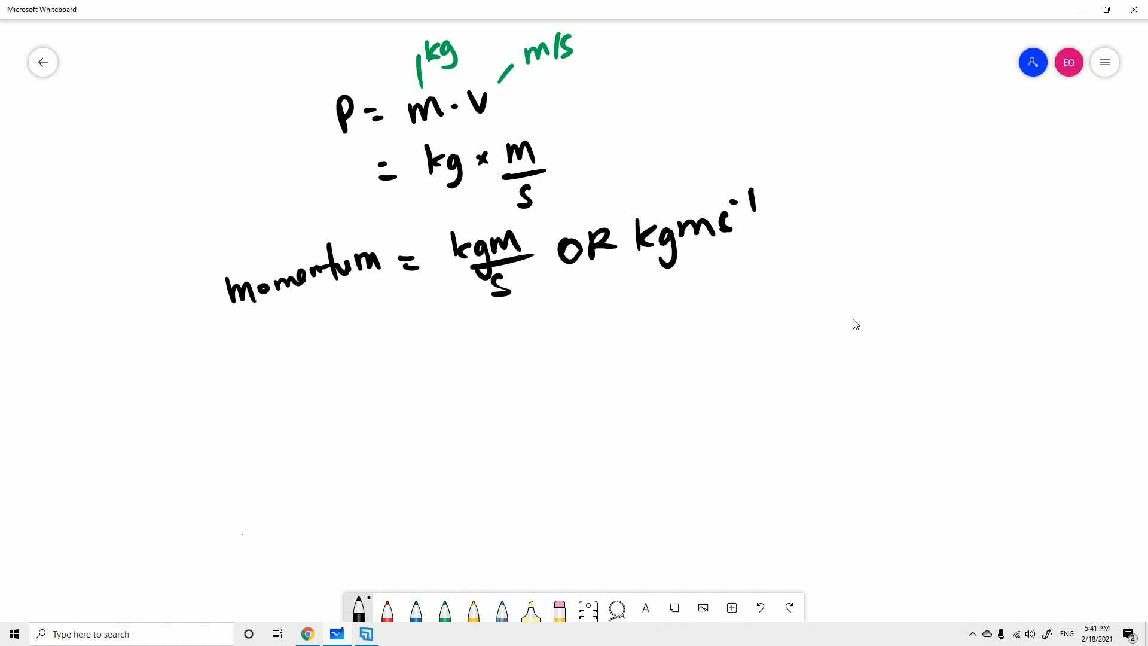
{"action": "left_click_drag", "start_coordinate": [648, 269], "coordinate": [757, 253]}
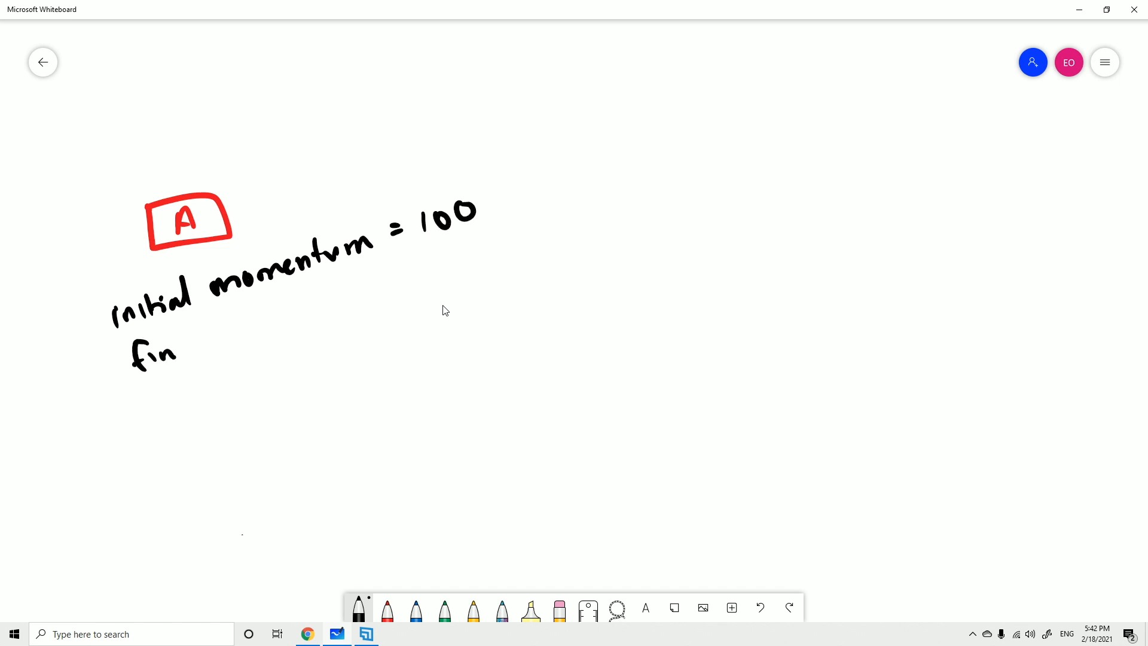
Step: Write 'final momentum = 50' with an arrow from 100 down to 50
{"action": "left_click_drag", "start_coordinate": [128, 359], "coordinate": [301, 315]}
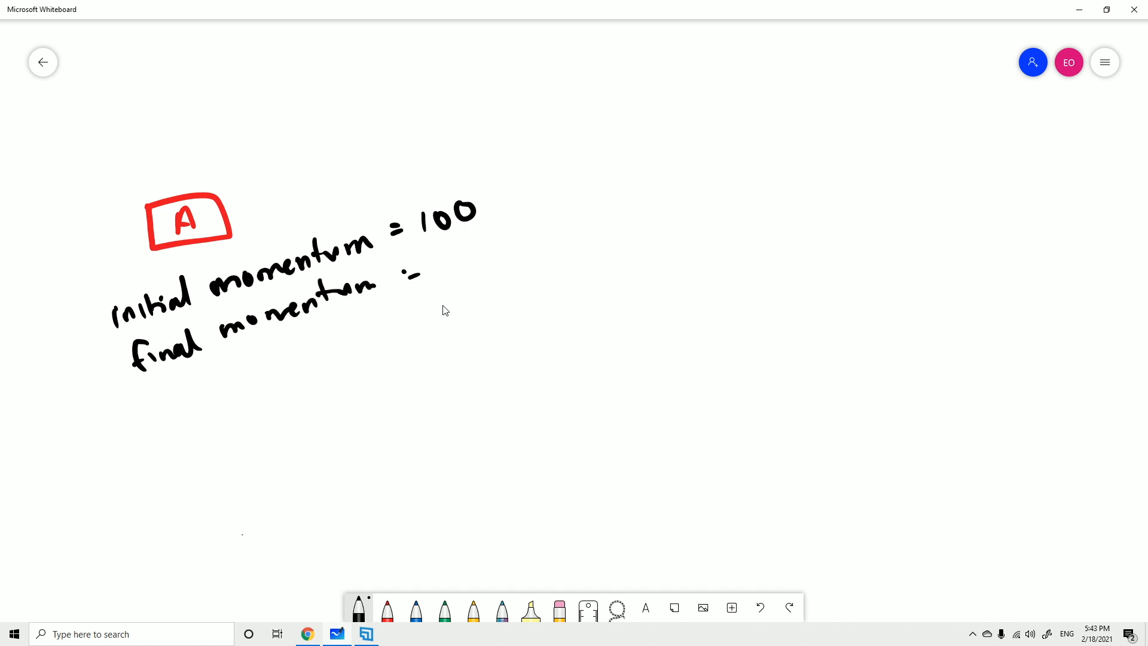
{"action": "left_click_drag", "start_coordinate": [436, 264], "coordinate": [476, 252]}
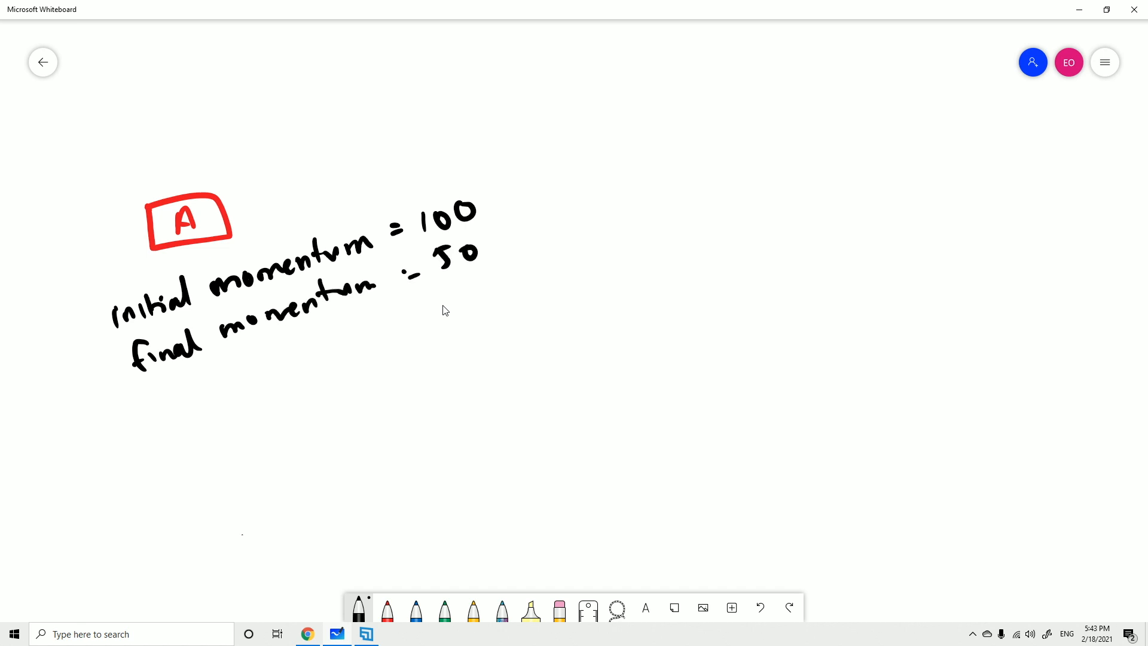
{"action": "left_click_drag", "start_coordinate": [505, 205], "coordinate": [483, 286]}
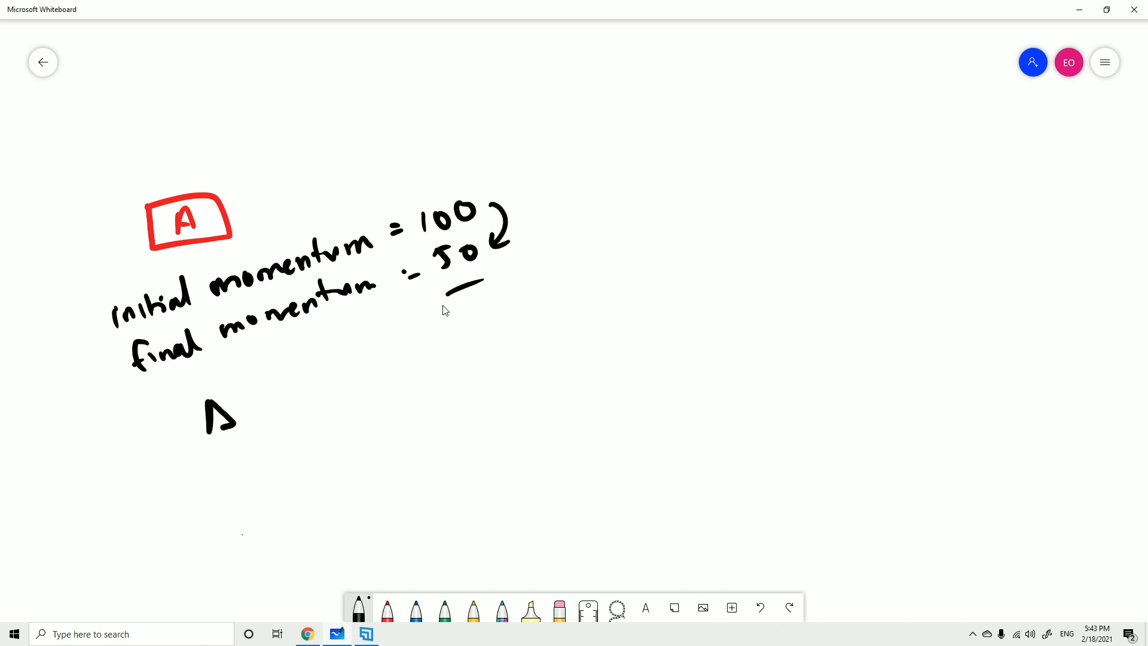
Step: Write ΔP = 50 = Impulse (Ns), circle ΔP, and begin a note to the right
{"action": "left_click_drag", "start_coordinate": [205, 410], "coordinate": [369, 366]}
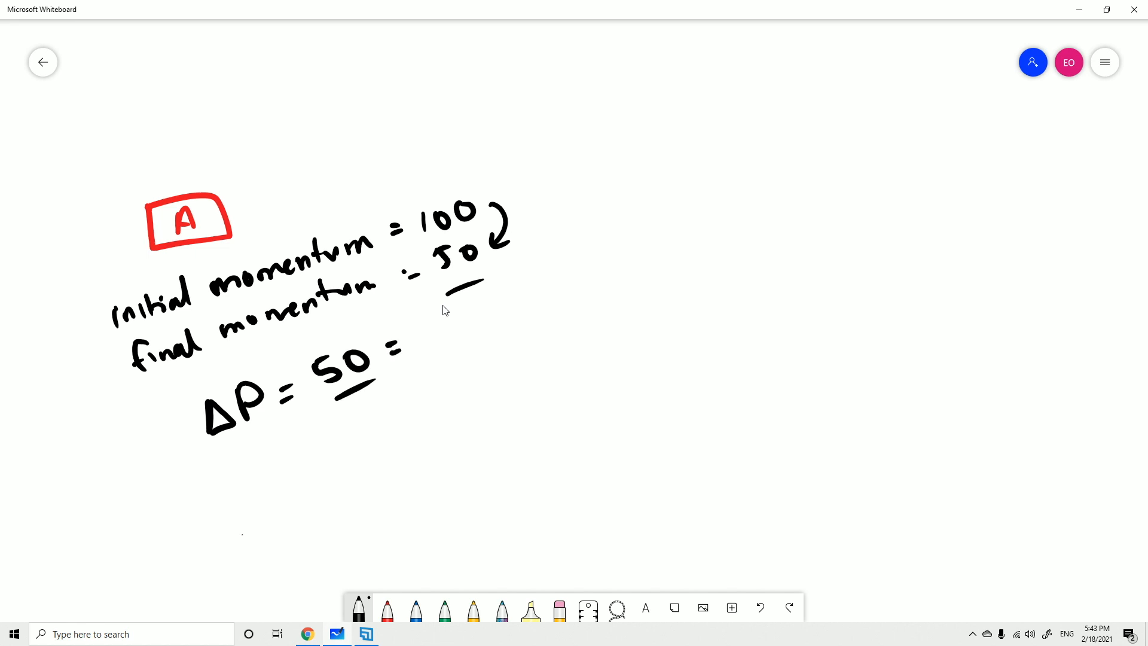
{"action": "left_click_drag", "start_coordinate": [421, 326], "coordinate": [432, 344]}
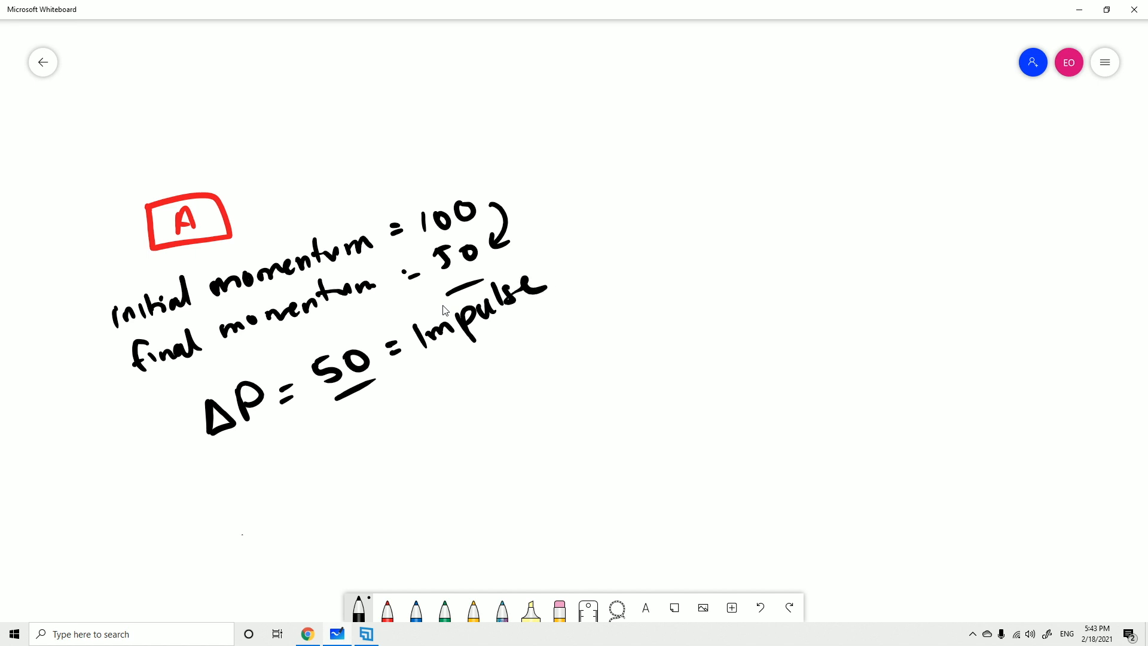
{"action": "left_click_drag", "start_coordinate": [219, 439], "coordinate": [252, 434]}
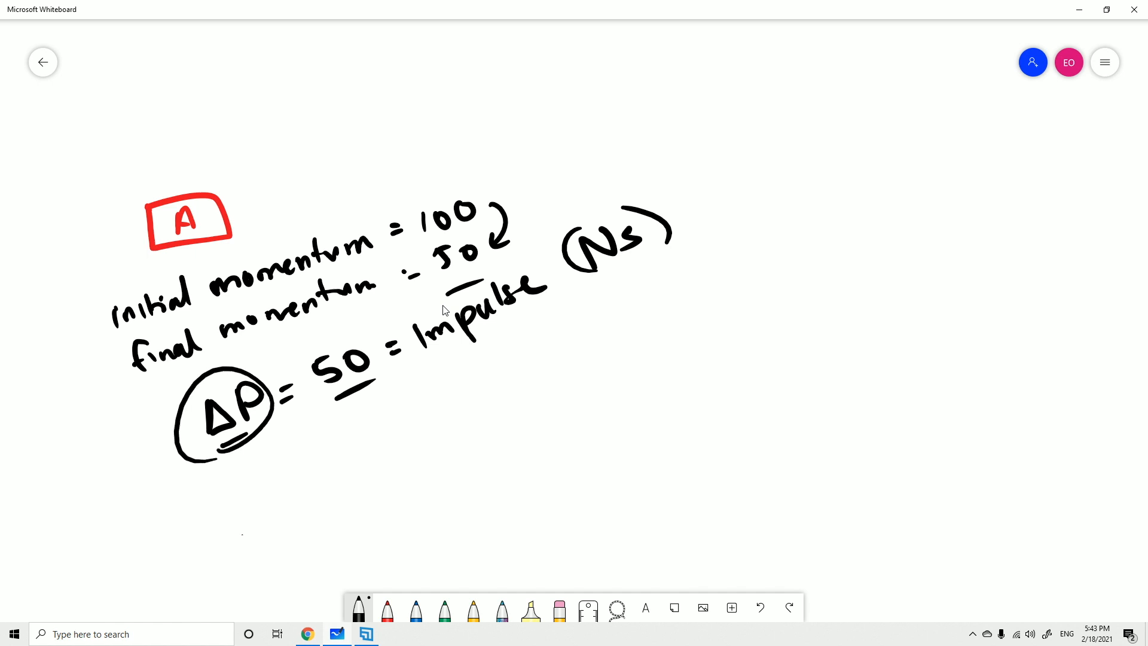
{"action": "left_click_drag", "start_coordinate": [593, 370], "coordinate": [600, 402]}
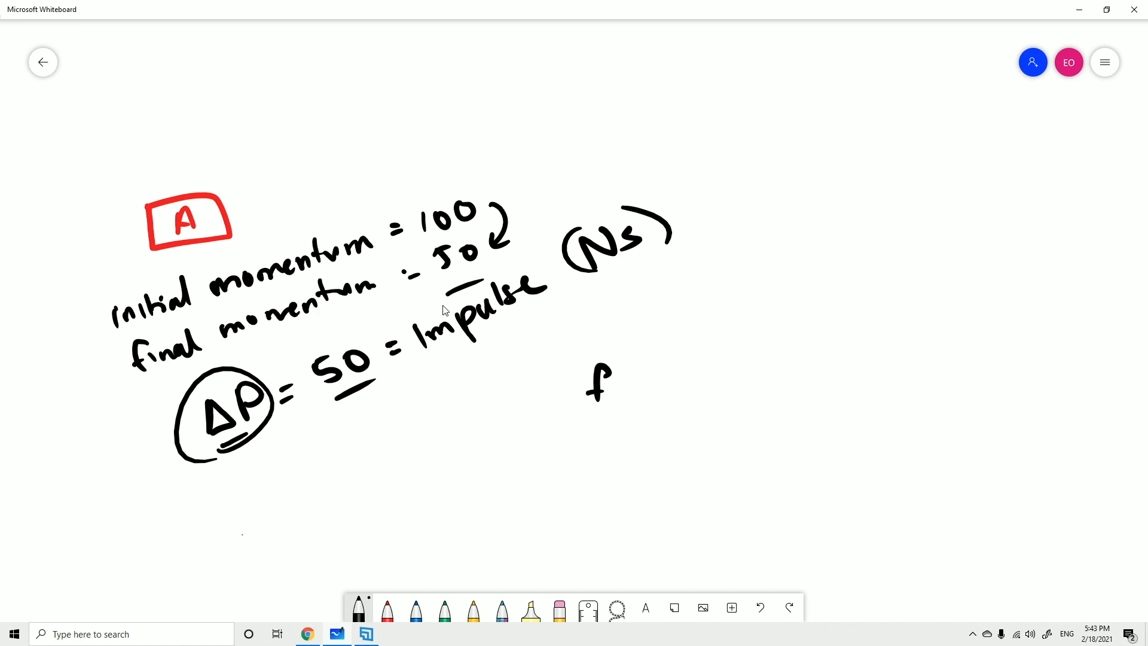
Step: Write the phrase 'final momentum − initial momentum'
{"action": "left_click_drag", "start_coordinate": [615, 385], "coordinate": [674, 384]}
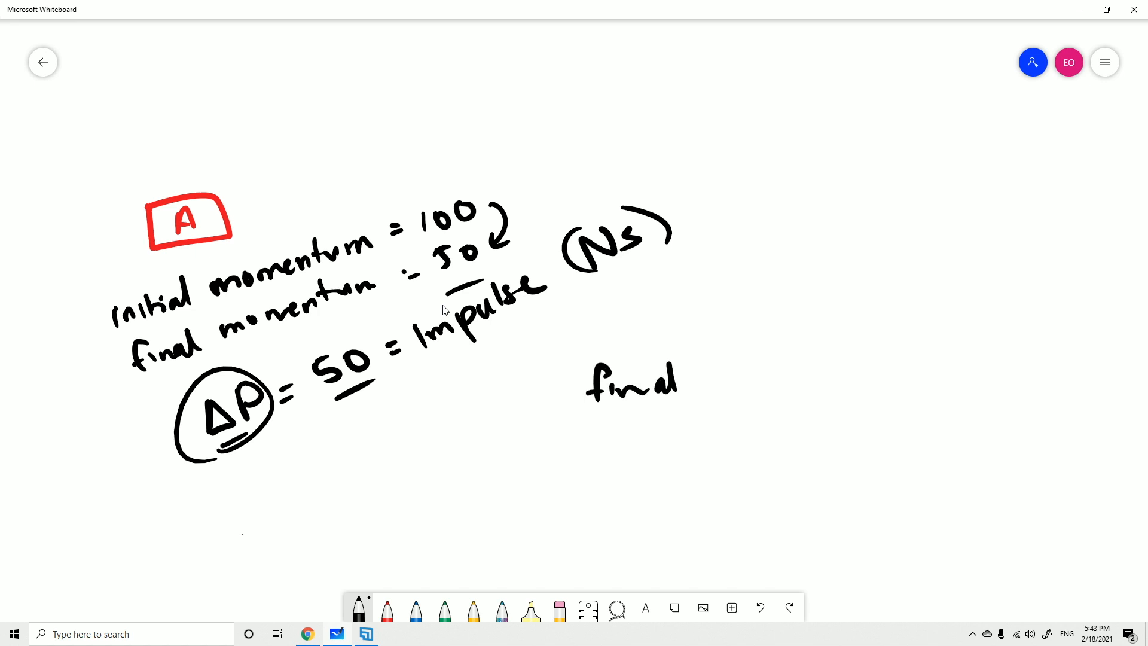
{"action": "left_click_drag", "start_coordinate": [688, 377], "coordinate": [816, 377]}
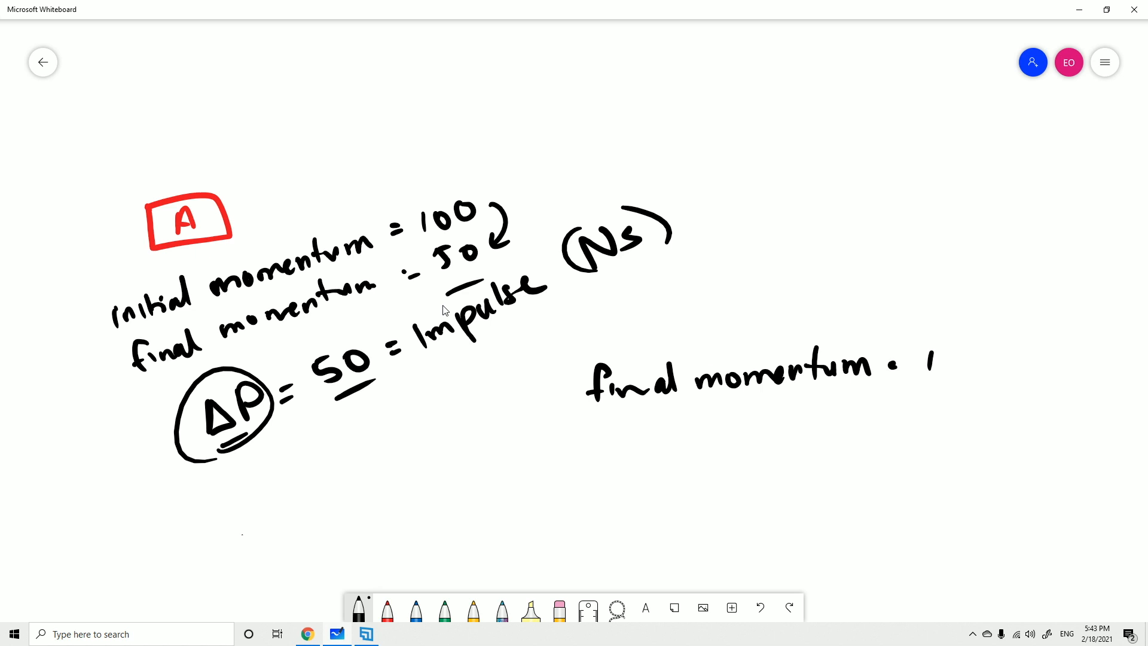
{"action": "left_click_drag", "start_coordinate": [929, 359], "coordinate": [1018, 366]}
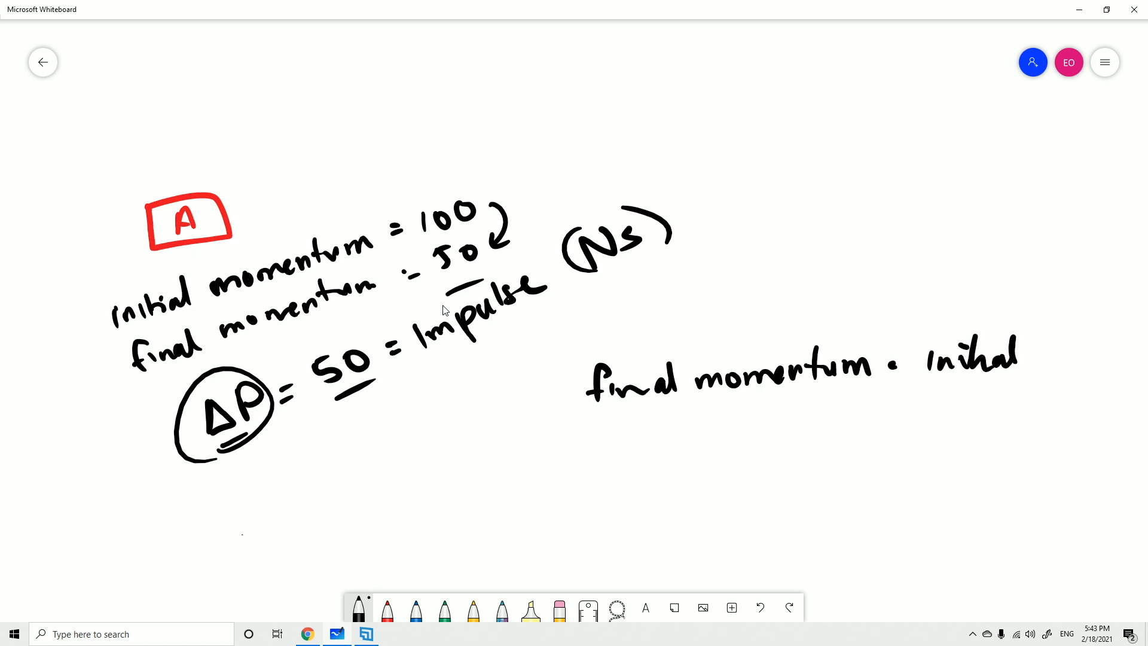
{"action": "left_click_drag", "start_coordinate": [904, 395], "coordinate": [1014, 396]}
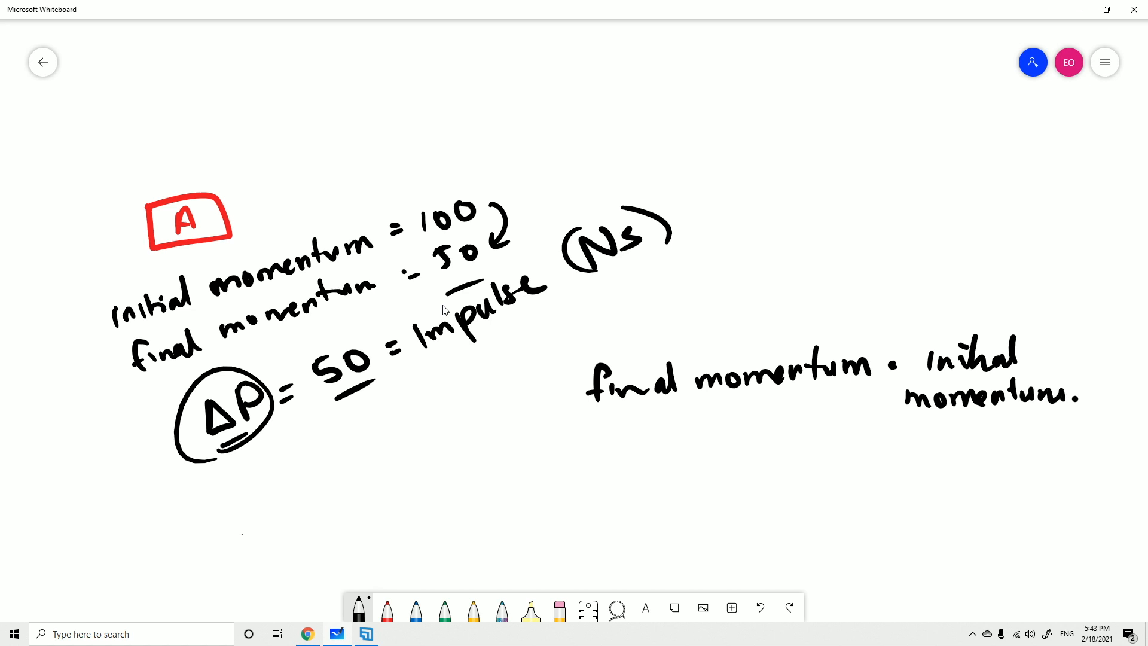
Step: Write mV2 − mV1 = Impulse = ΔP below the phrase
{"action": "left_click_drag", "start_coordinate": [604, 483], "coordinate": [605, 512]}
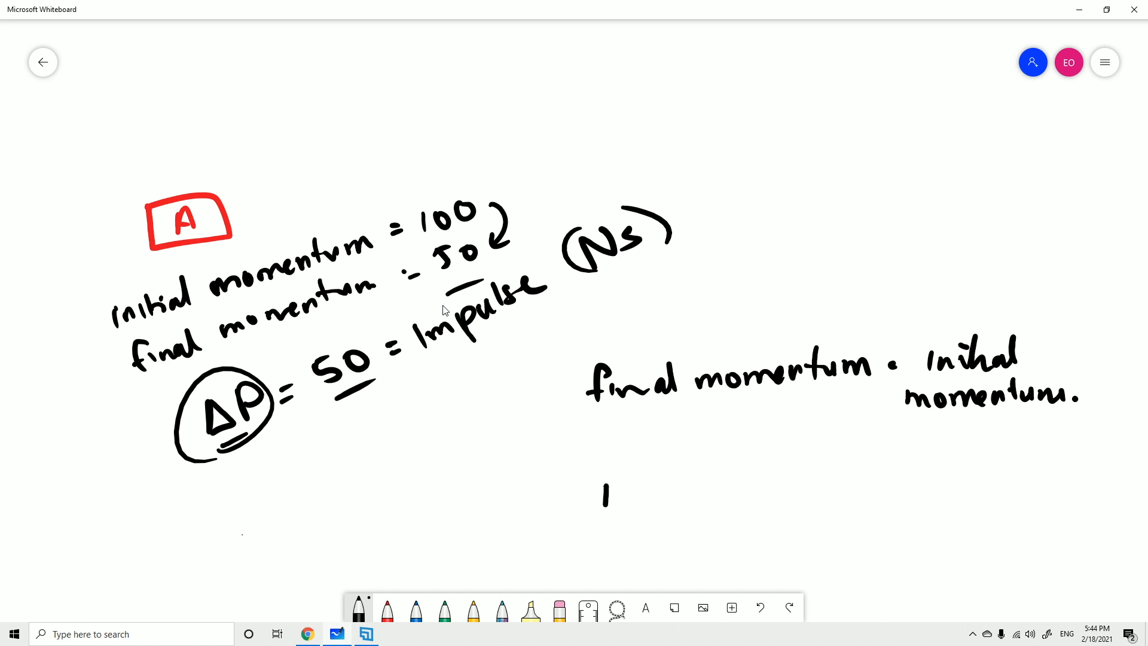
{"action": "left_click_drag", "start_coordinate": [603, 506], "coordinate": [633, 483]}
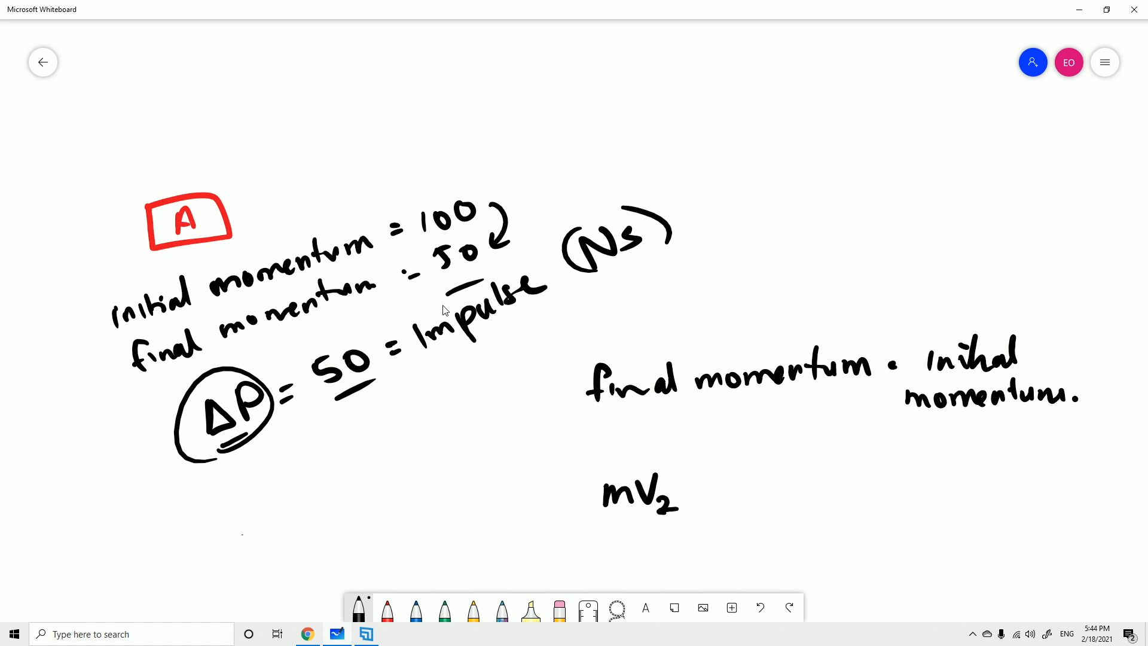
{"action": "left_click_drag", "start_coordinate": [696, 487], "coordinate": [743, 483]}
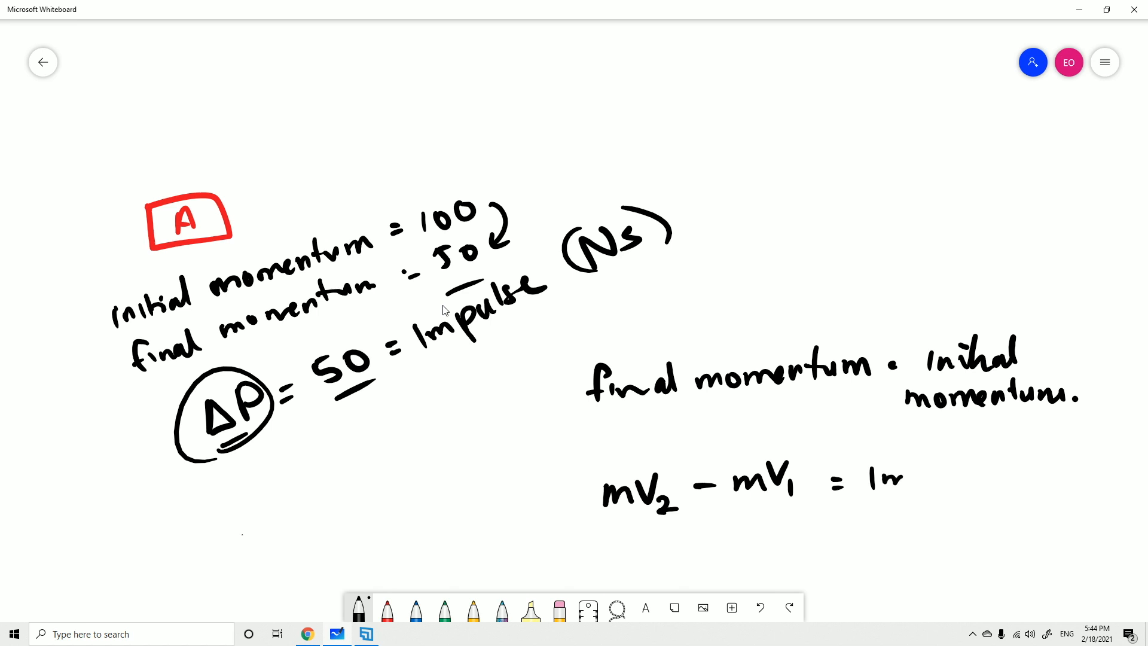
{"action": "type", "text": "Impulse -"}
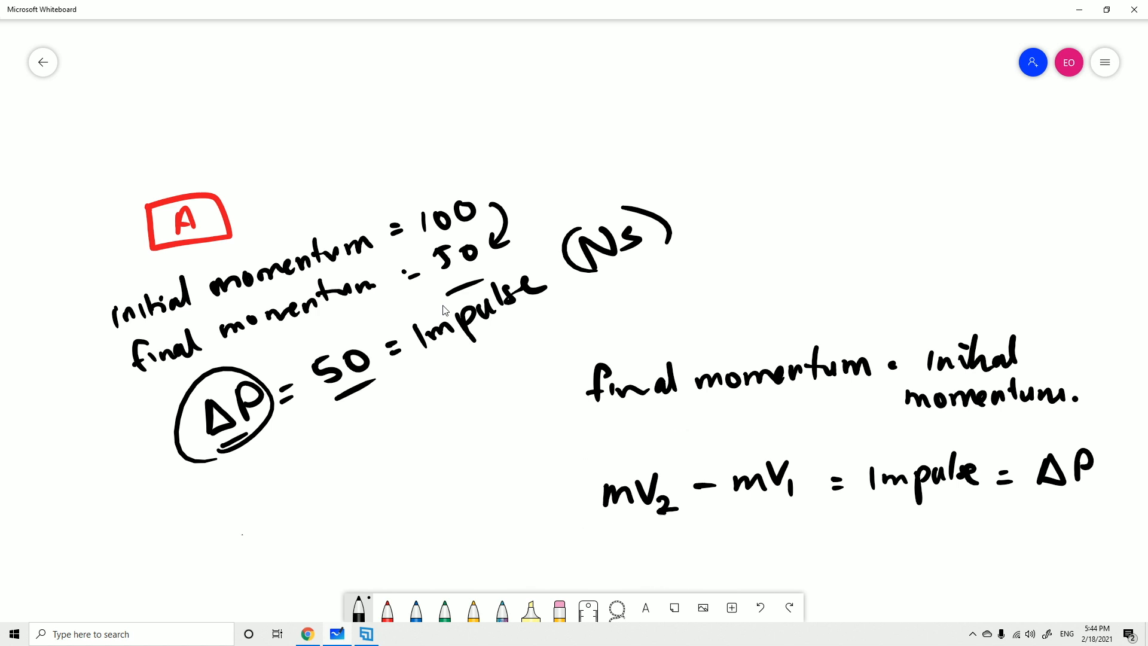
{"action": "mouse_move", "coordinate": [558, 607]}
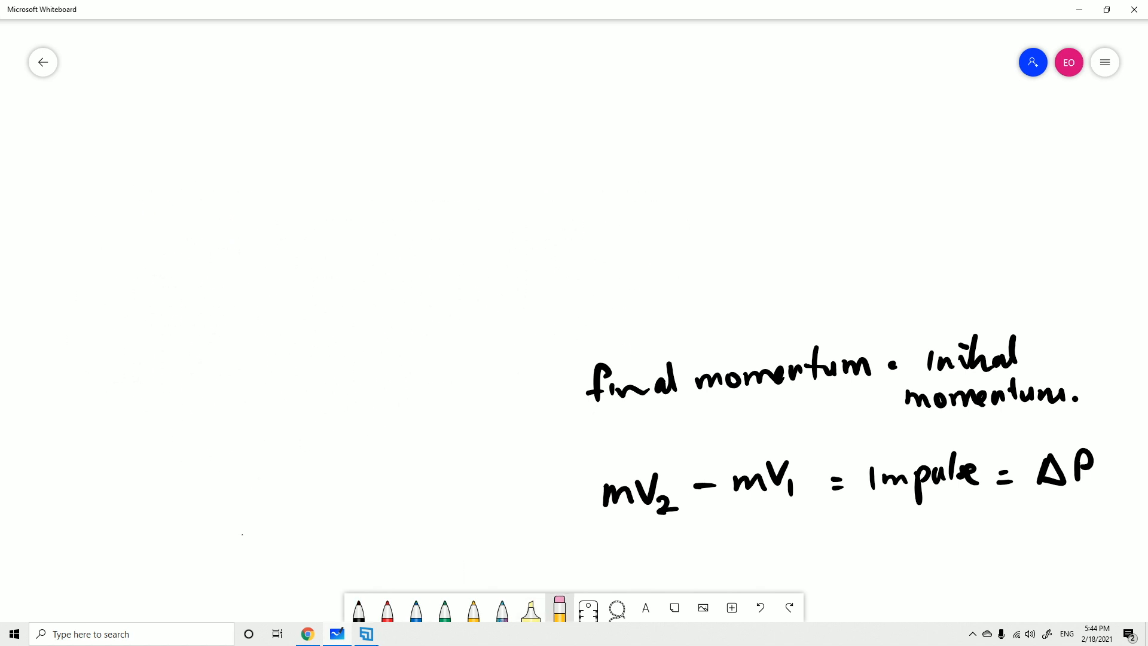
Step: In black, write F = ma with an arrow showing a = Δv/Δt
{"action": "left_click", "coordinate": [359, 609]}
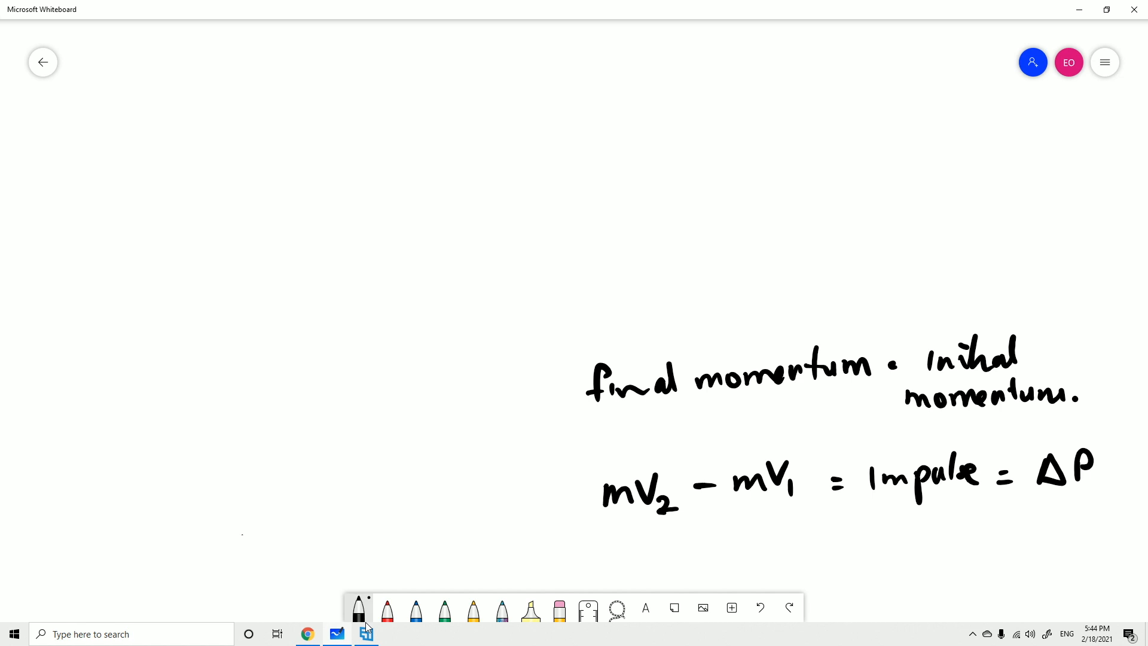
{"action": "left_click_drag", "start_coordinate": [146, 161], "coordinate": [285, 160]}
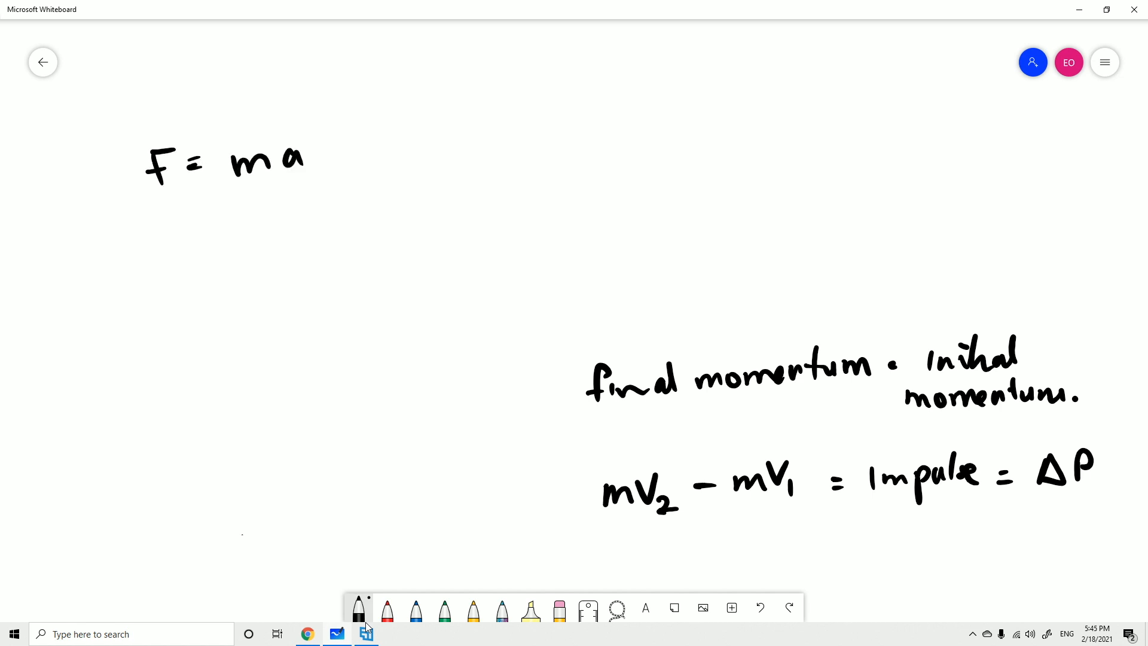
{"action": "left_click_drag", "start_coordinate": [234, 267], "coordinate": [252, 257]}
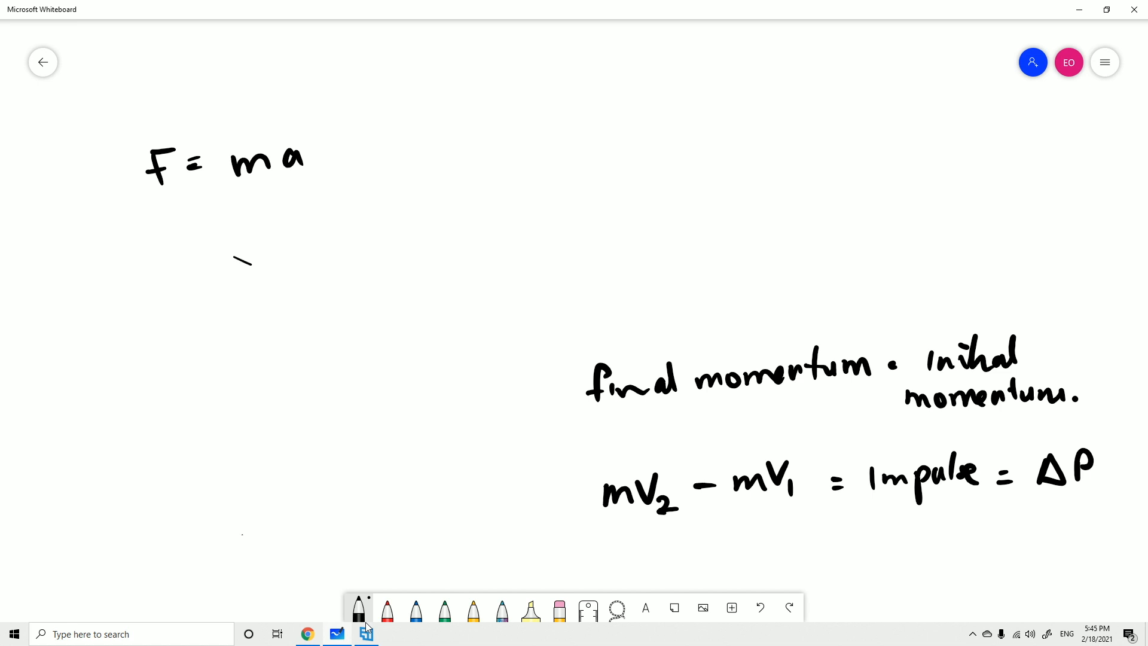
{"action": "left_click_drag", "start_coordinate": [322, 154], "coordinate": [337, 110]}
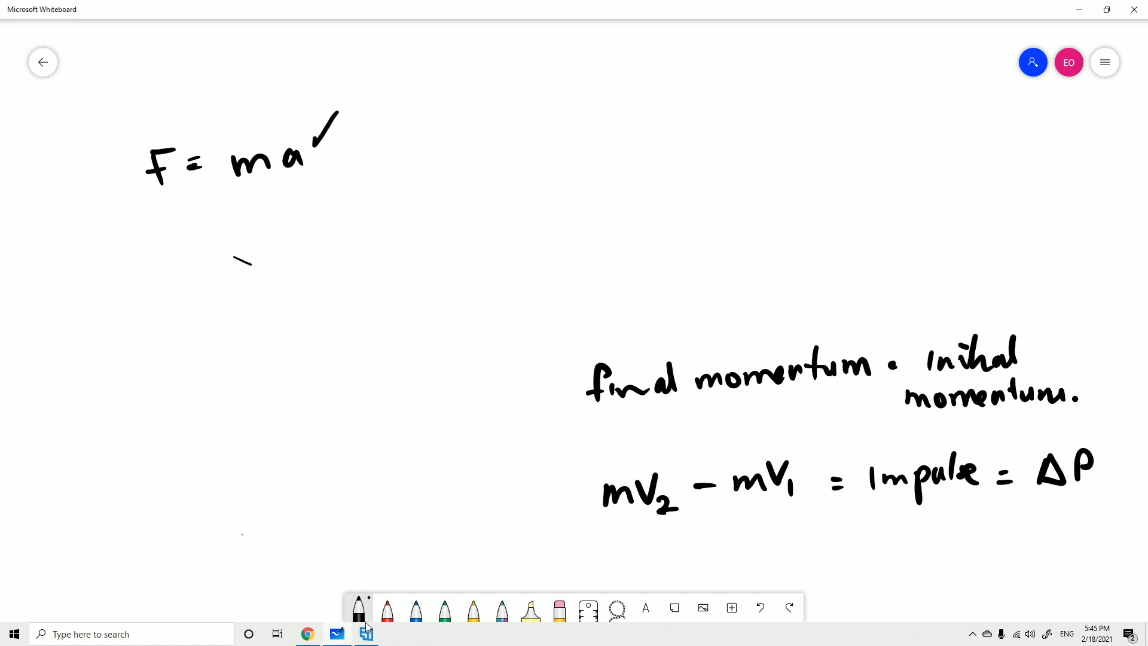
{"action": "left_click_drag", "start_coordinate": [336, 124], "coordinate": [358, 81]}
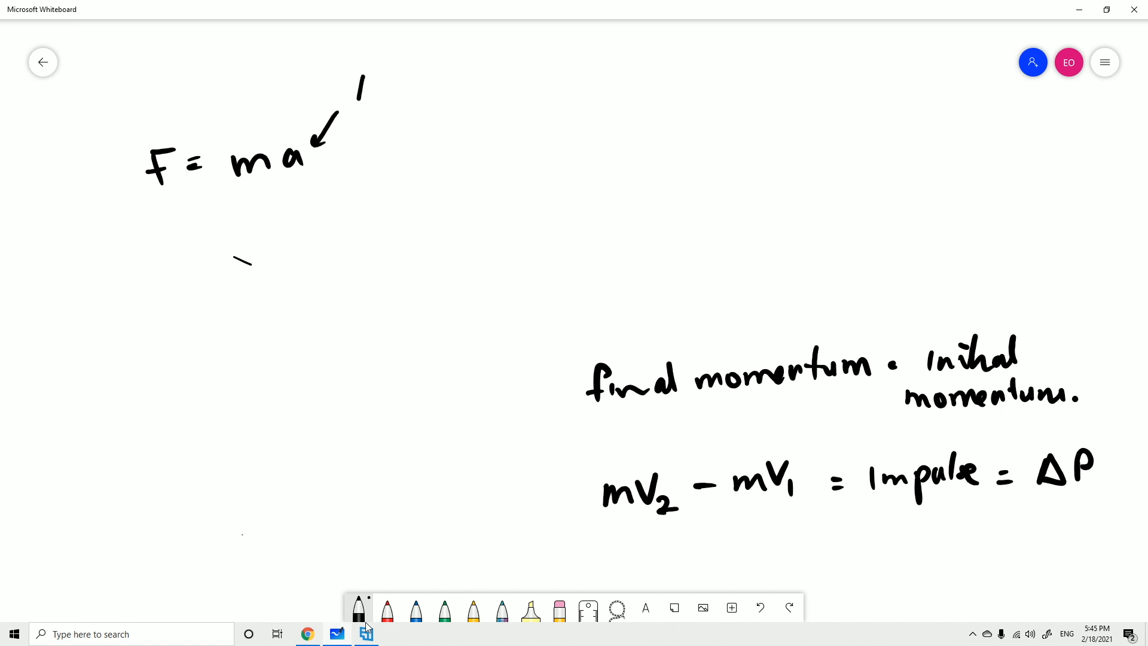
{"action": "left_click_drag", "start_coordinate": [373, 73], "coordinate": [377, 139]}
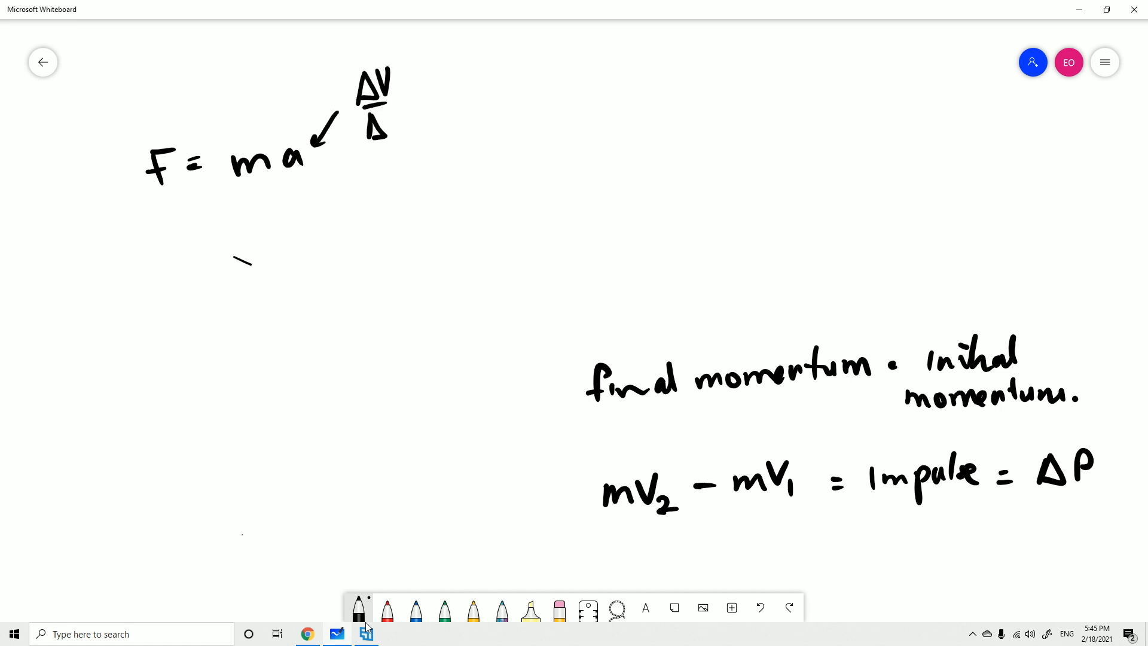
{"action": "type", "text": "t"}
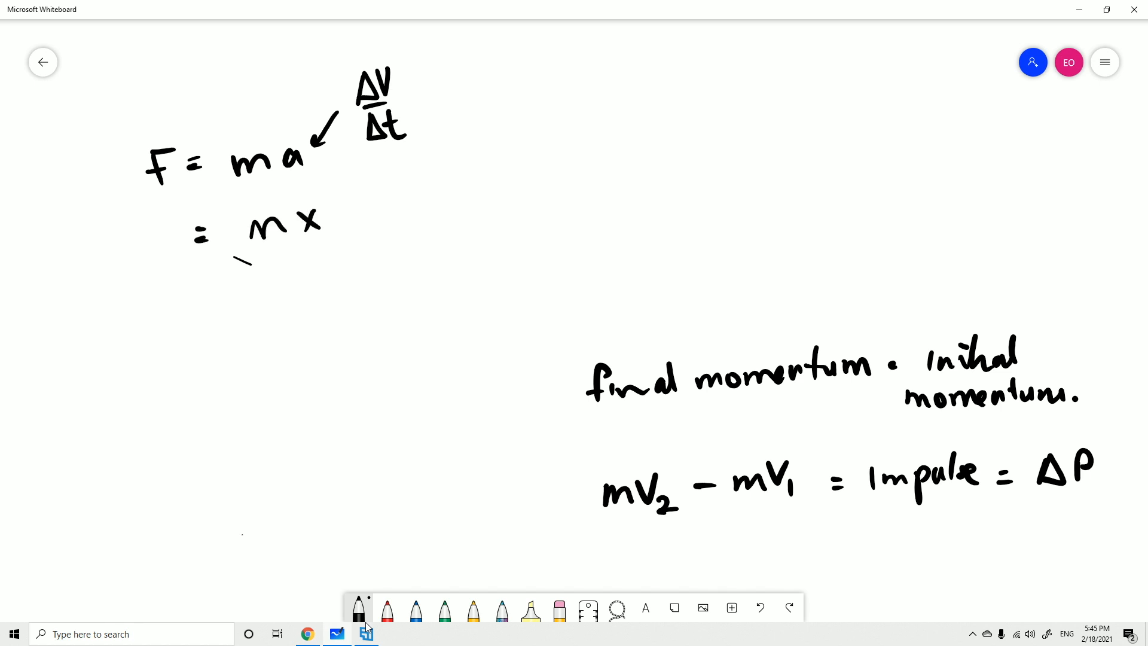
Step: Derive F = mΔv/Δt into mΔv = FΔt, boxing mΔv and labelling it Δp
{"action": "left_click_drag", "start_coordinate": [358, 198], "coordinate": [410, 235]}
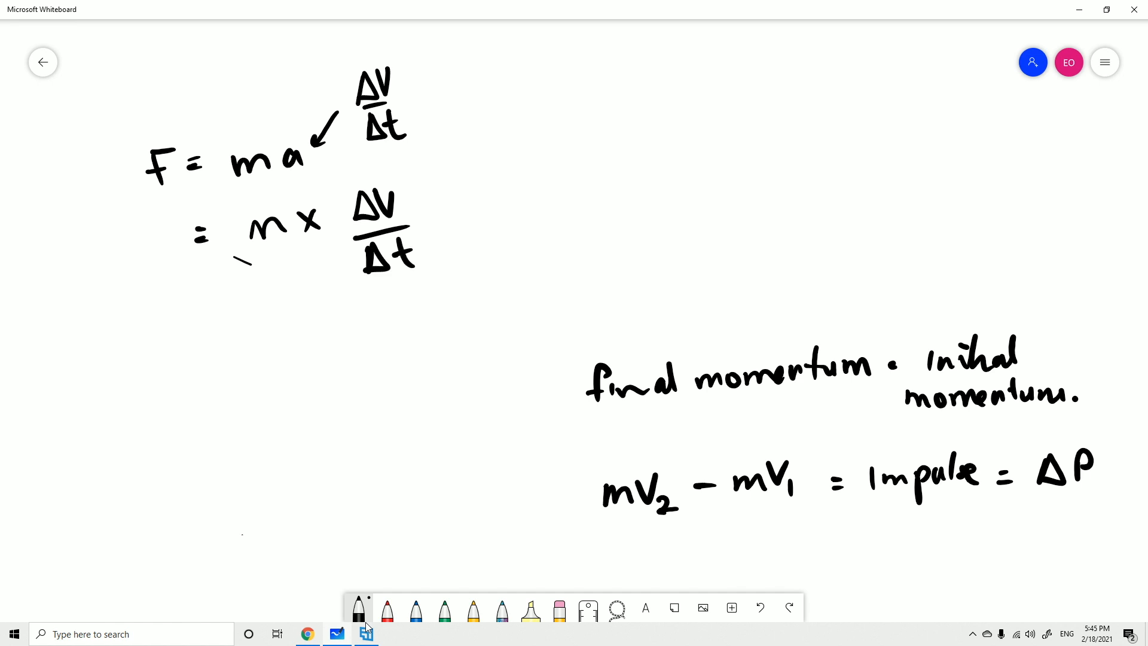
{"action": "left_click_drag", "start_coordinate": [220, 344], "coordinate": [293, 330]}
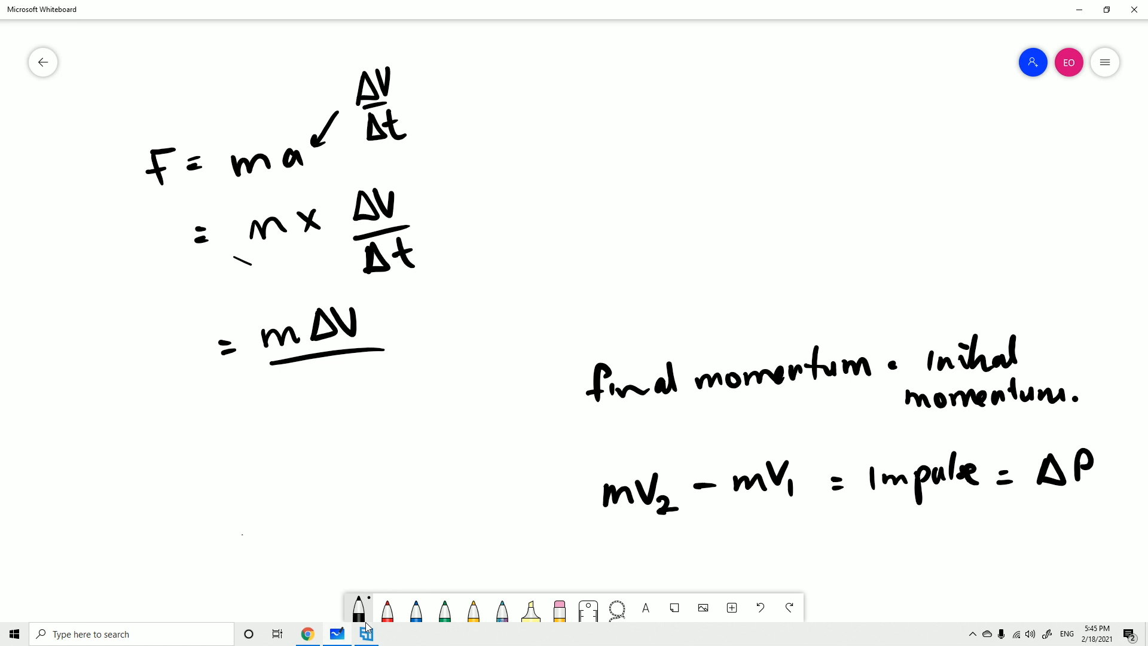
{"action": "left_click_drag", "start_coordinate": [300, 369], "coordinate": [355, 396]}
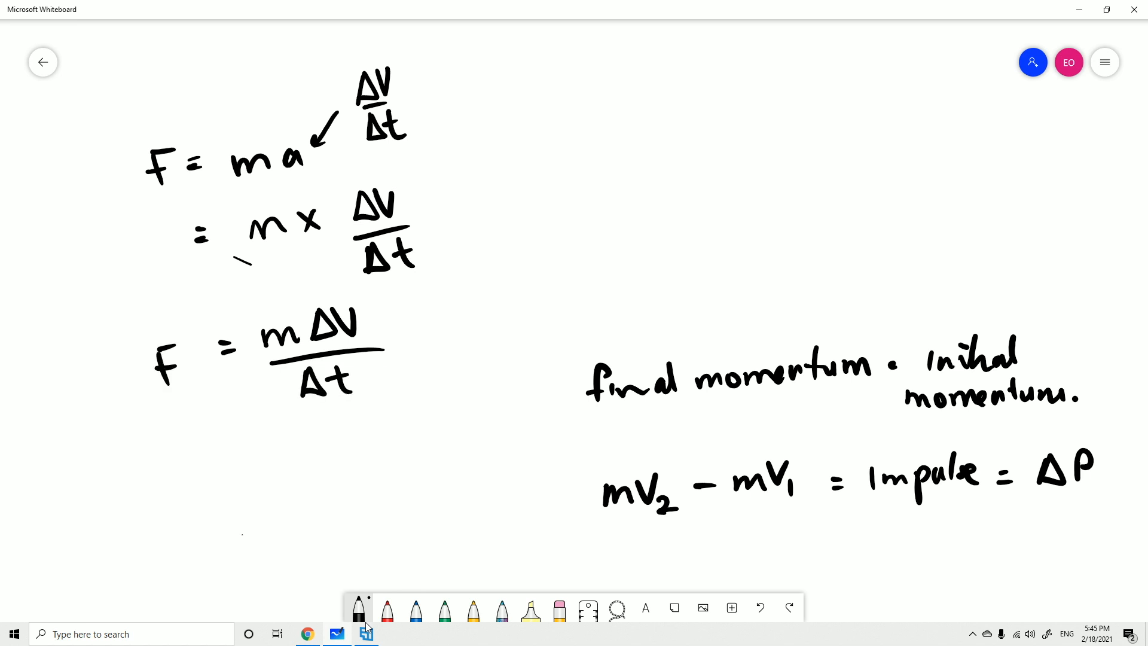
{"action": "left_click_drag", "start_coordinate": [168, 484], "coordinate": [212, 483]}
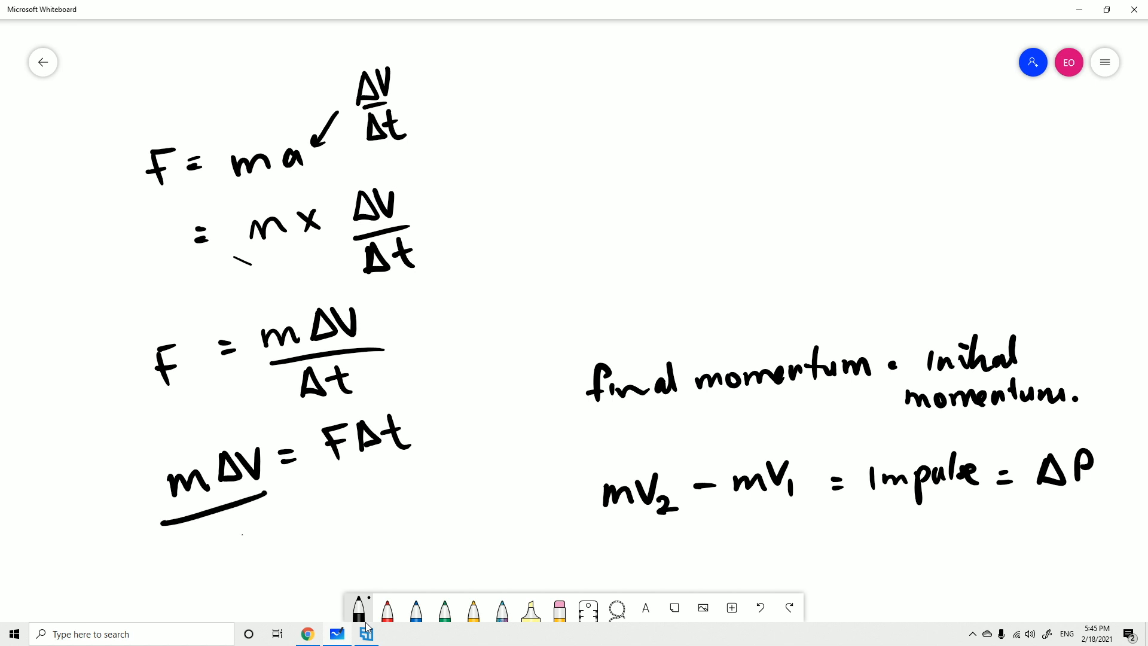
{"action": "left_click_drag", "start_coordinate": [220, 527], "coordinate": [241, 557]}
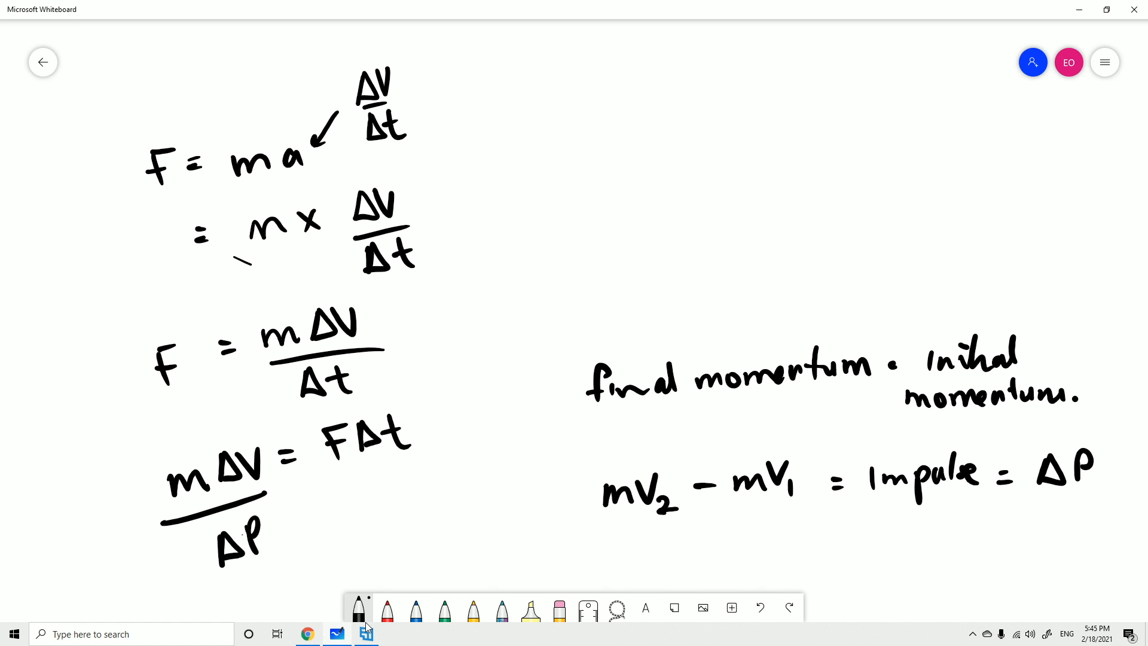
{"action": "left_click_drag", "start_coordinate": [201, 436], "coordinate": [275, 487]}
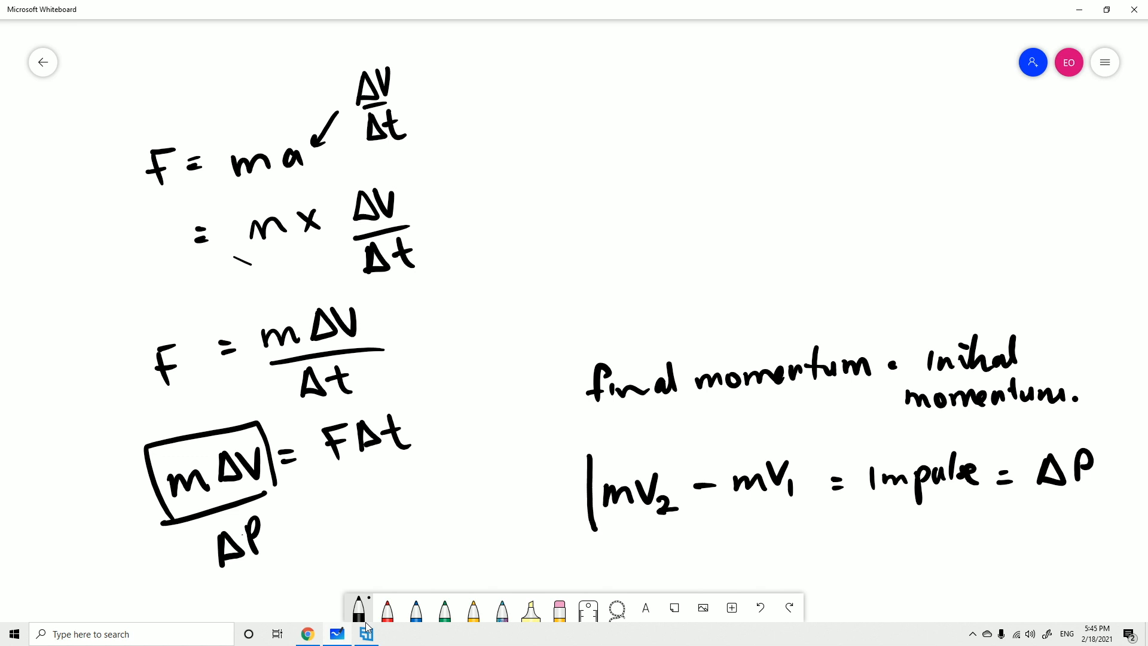
Step: Box mV2 − mV1, write Δp = FΔt, and outline it in red
{"action": "left_click_drag", "start_coordinate": [622, 439], "coordinate": [806, 527]}
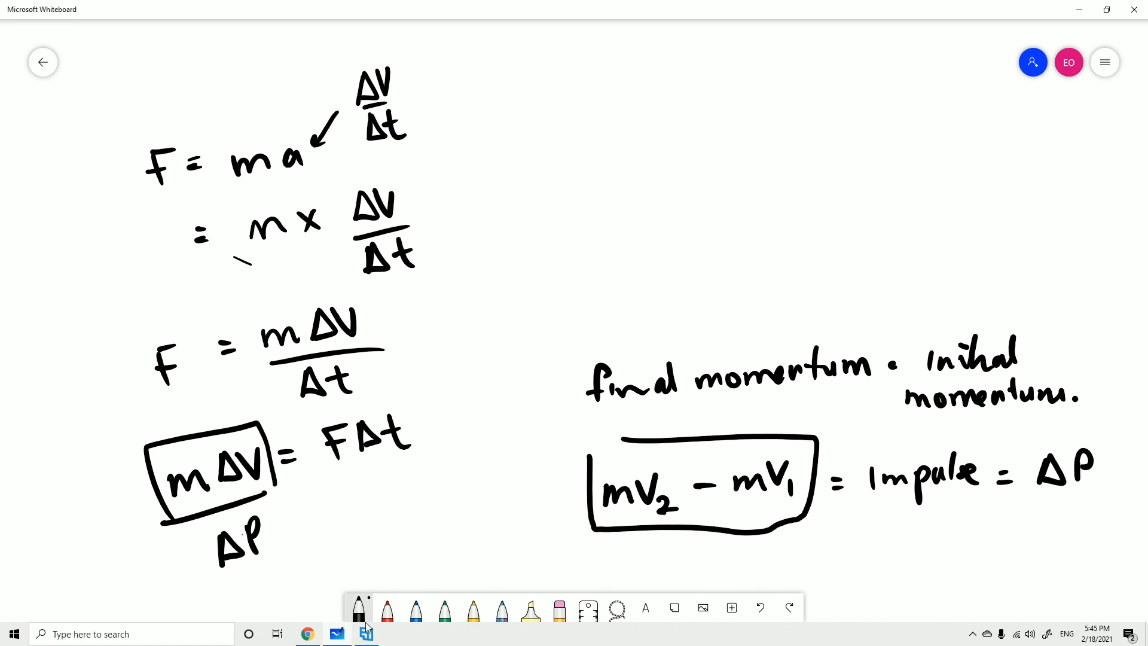
{"action": "left_click_drag", "start_coordinate": [636, 538], "coordinate": [772, 538]}
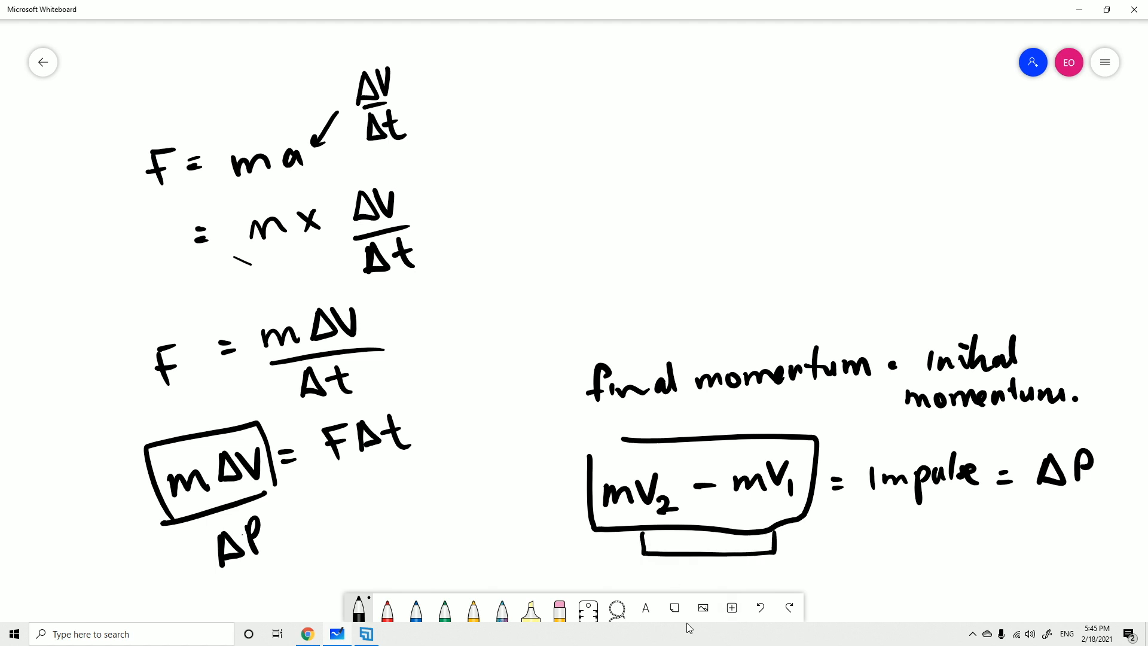
{"action": "left_click_drag", "start_coordinate": [878, 502], "coordinate": [952, 498]}
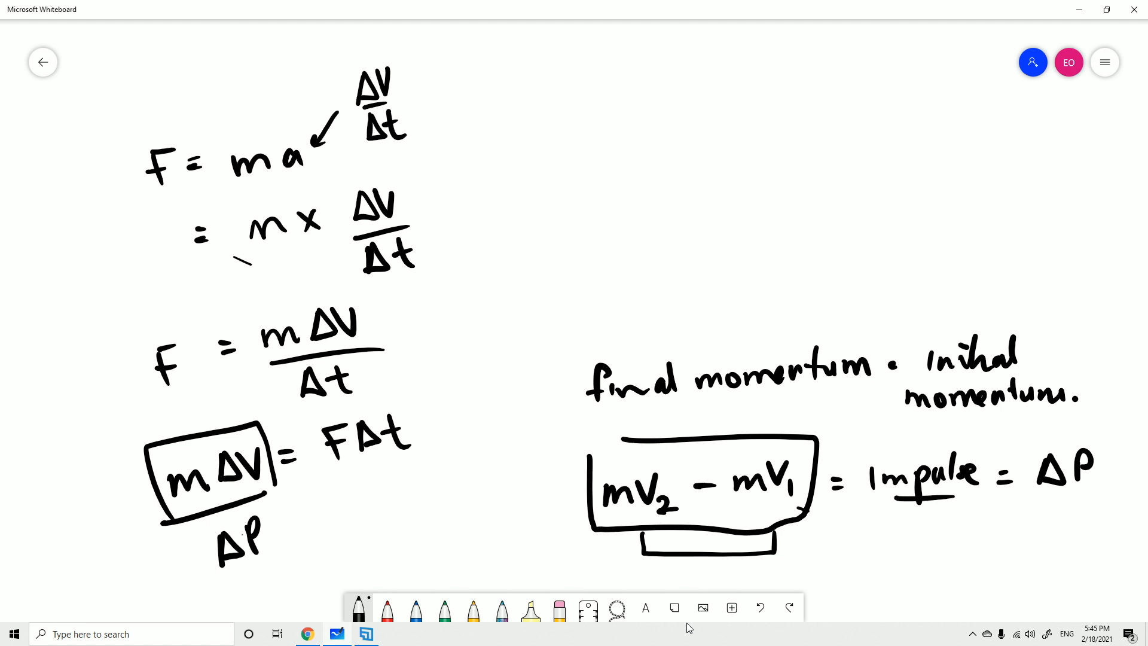
{"action": "left_click_drag", "start_coordinate": [198, 512], "coordinate": [242, 593]}
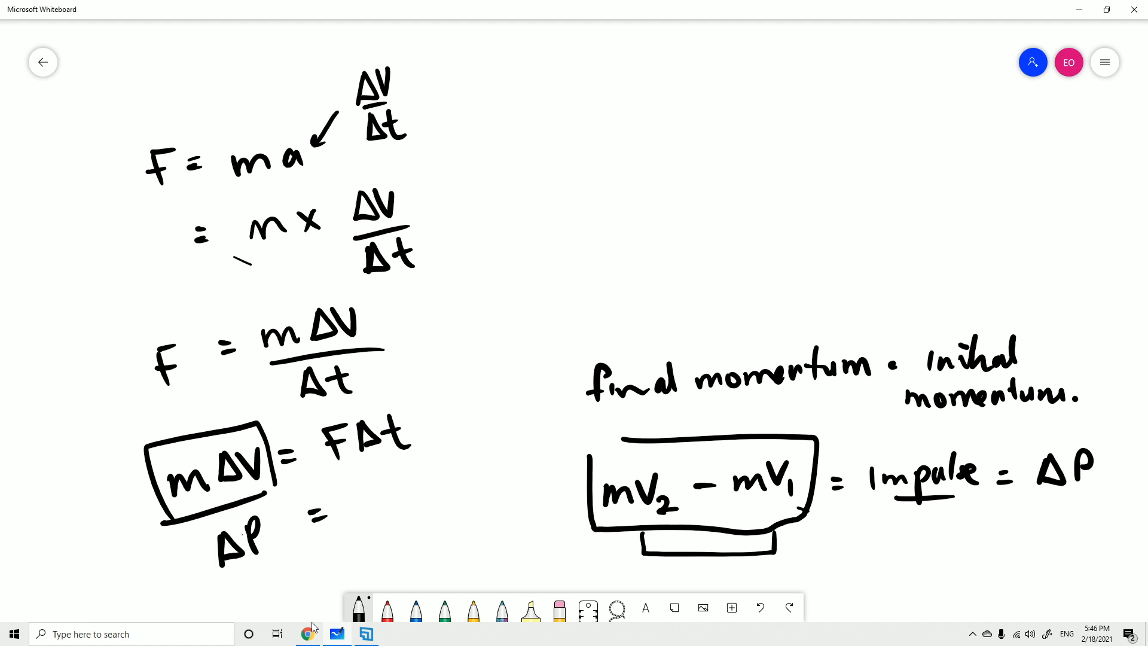
{"action": "left_click_drag", "start_coordinate": [345, 483], "coordinate": [366, 519]}
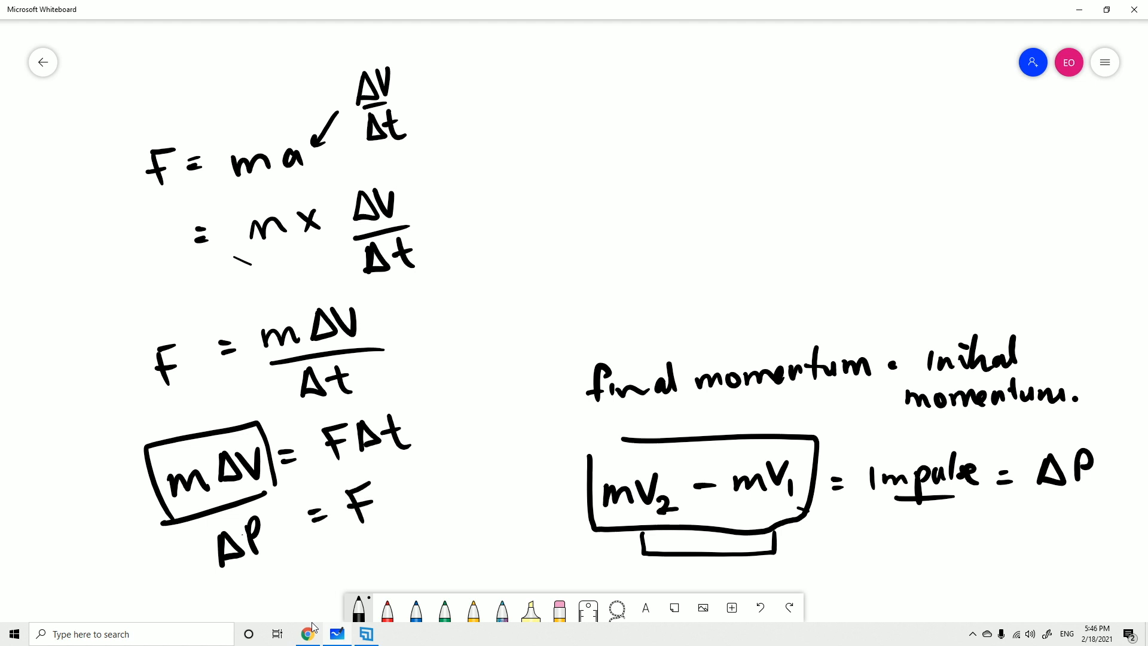
{"action": "type", "text": "Δt"}
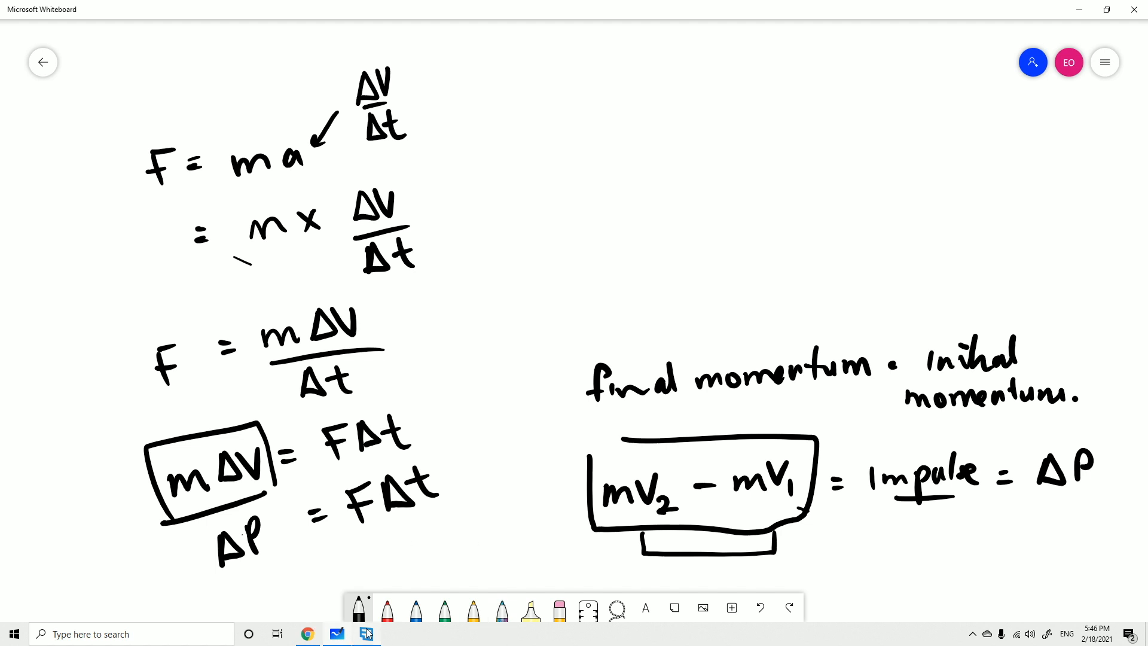
{"action": "left_click", "coordinate": [387, 608]}
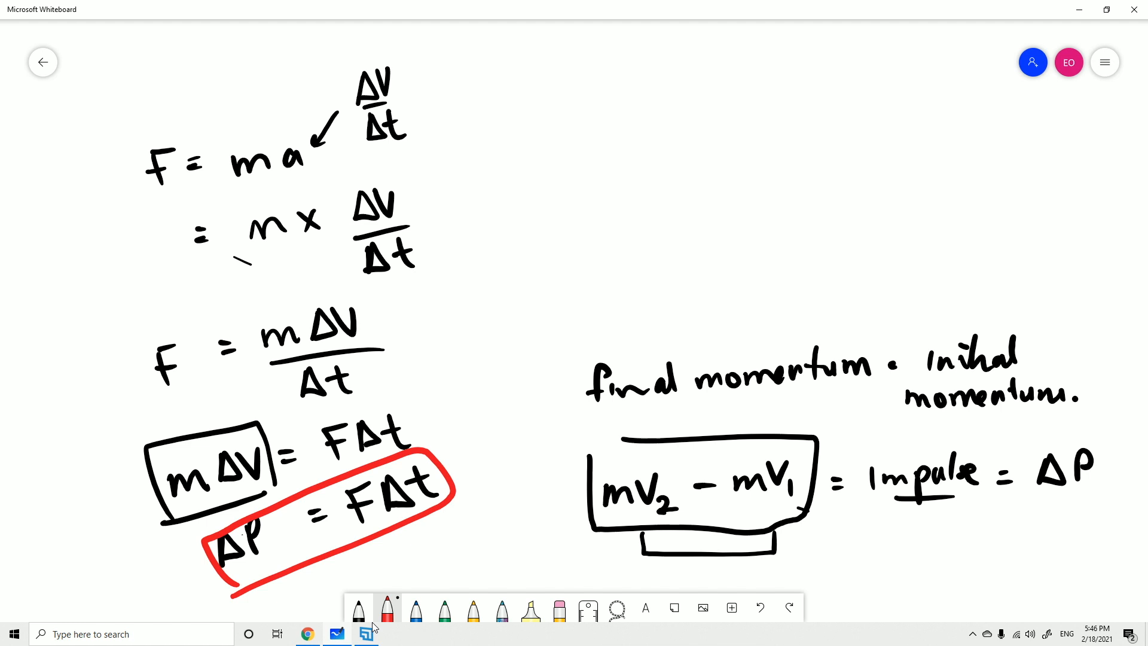
{"action": "left_click_drag", "start_coordinate": [590, 439], "coordinate": [820, 519]}
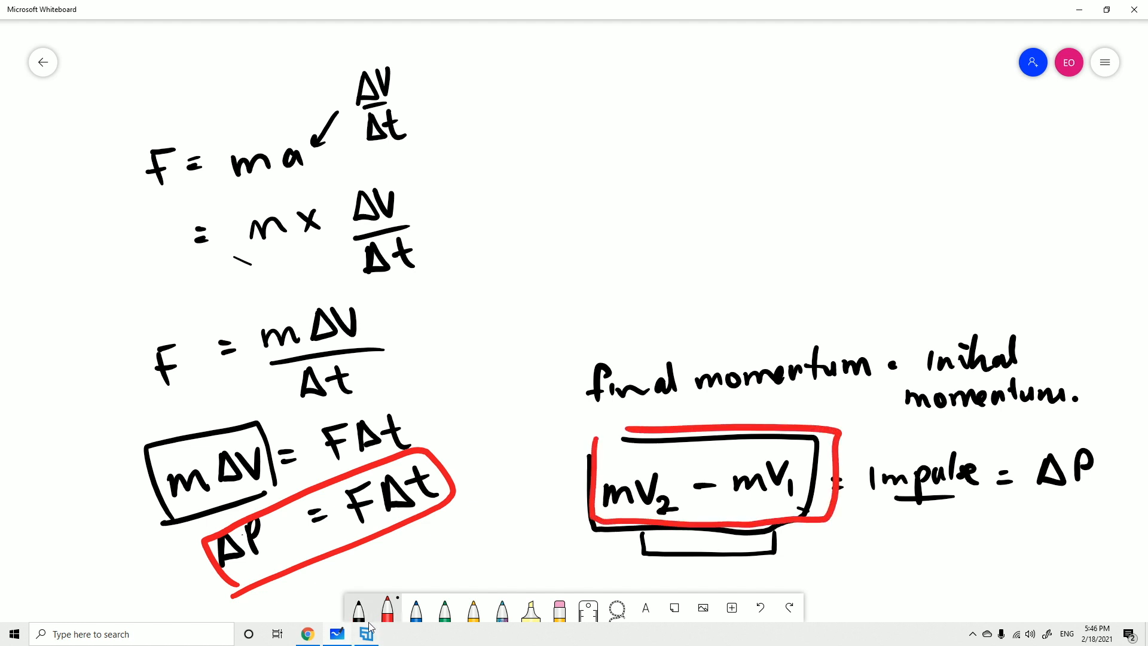
{"action": "mouse_move", "coordinate": [415, 609]}
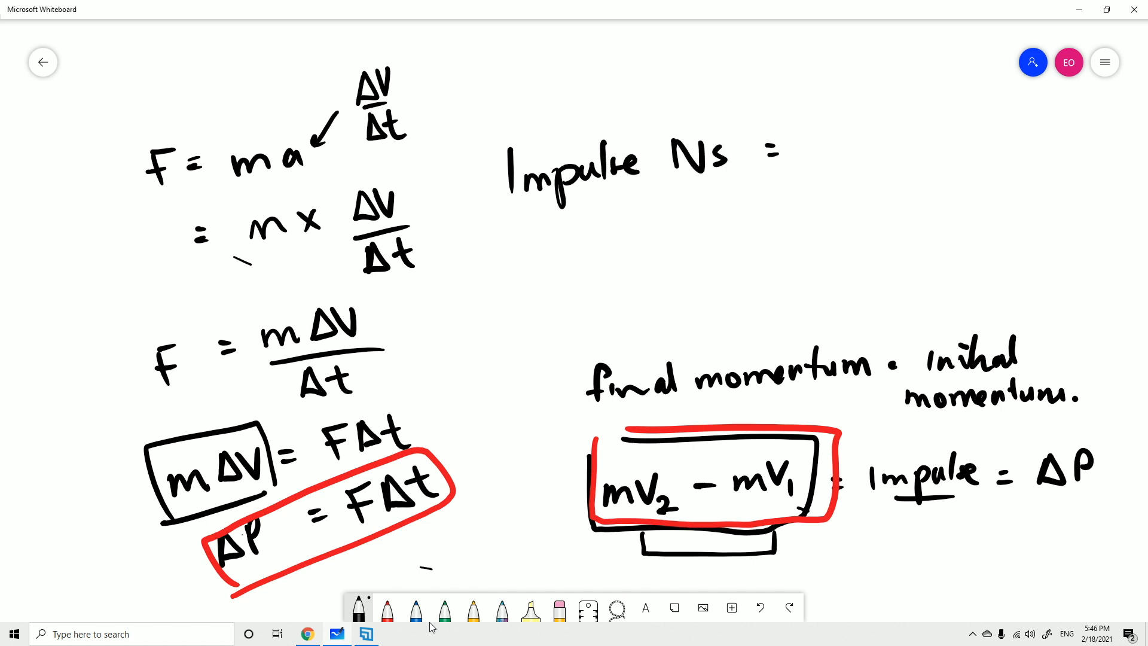
Step: Write Impulse Ns = ΔP = FΔt = mV2 − mV1 at top right, underlining mV2 − mV1
{"action": "type", "text": "ΔP="}
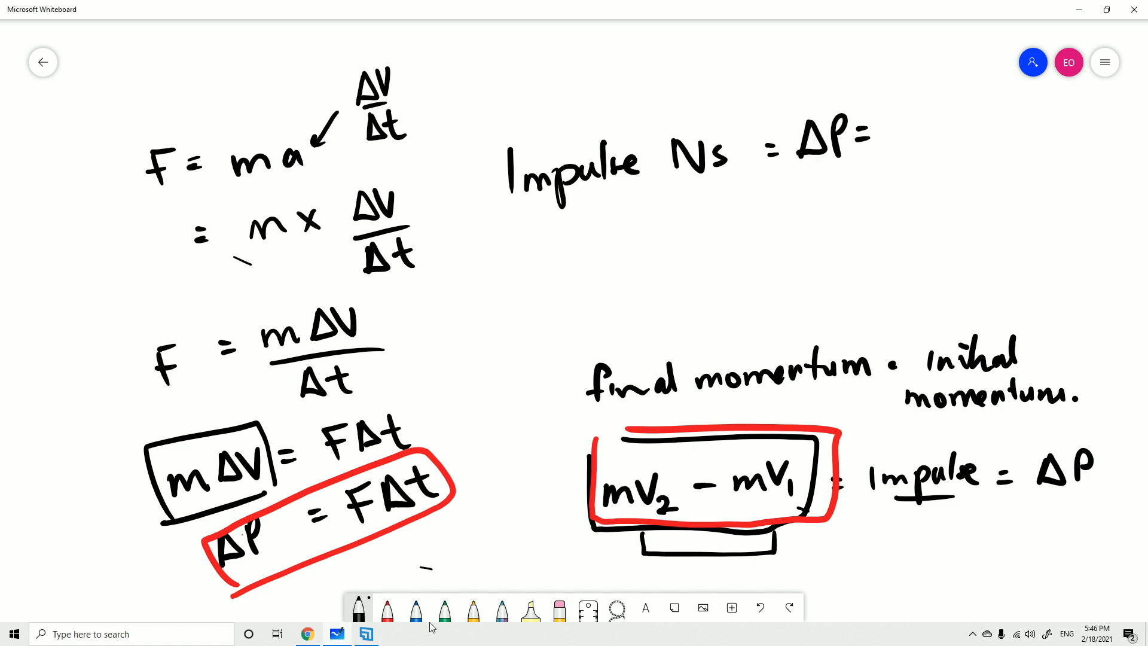
{"action": "left_click_drag", "start_coordinate": [886, 132], "coordinate": [944, 131]}
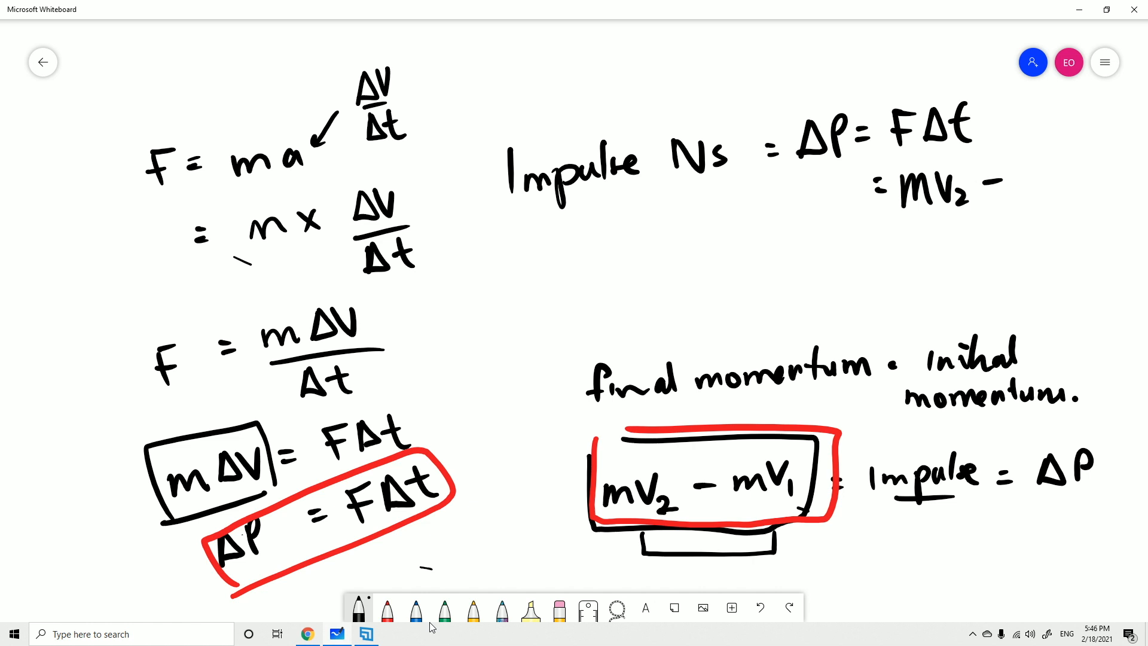
{"action": "left_click_drag", "start_coordinate": [1033, 180], "coordinate": [1084, 187]}
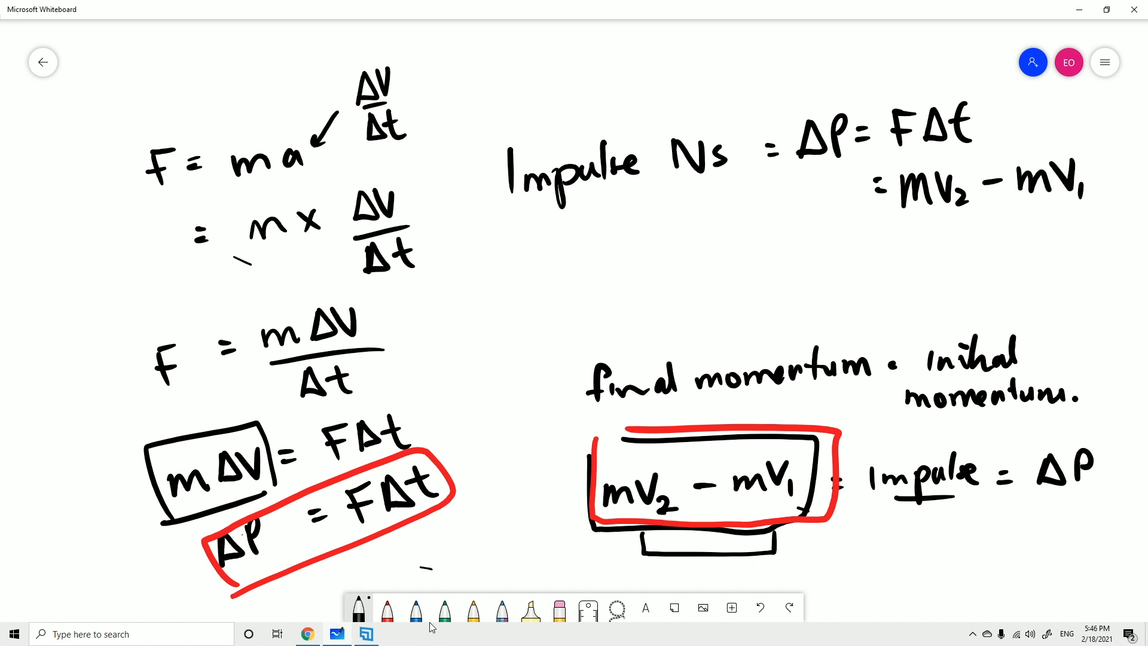
{"action": "left_click_drag", "start_coordinate": [904, 219], "coordinate": [1109, 219]}
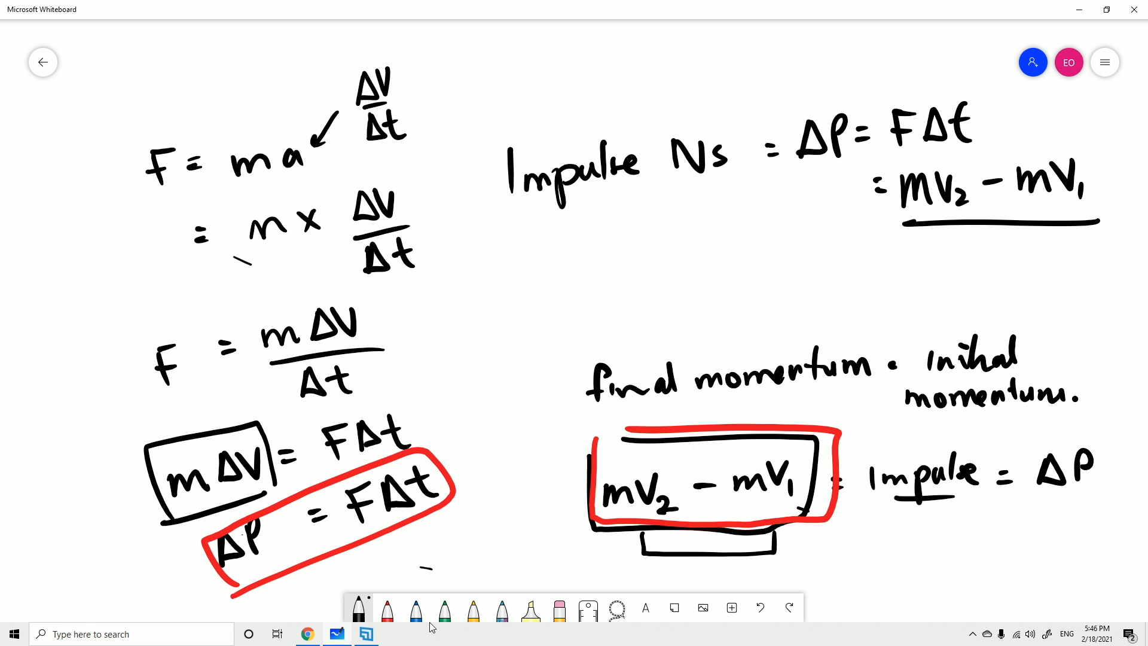
{"action": "mouse_move", "coordinate": [530, 610]}
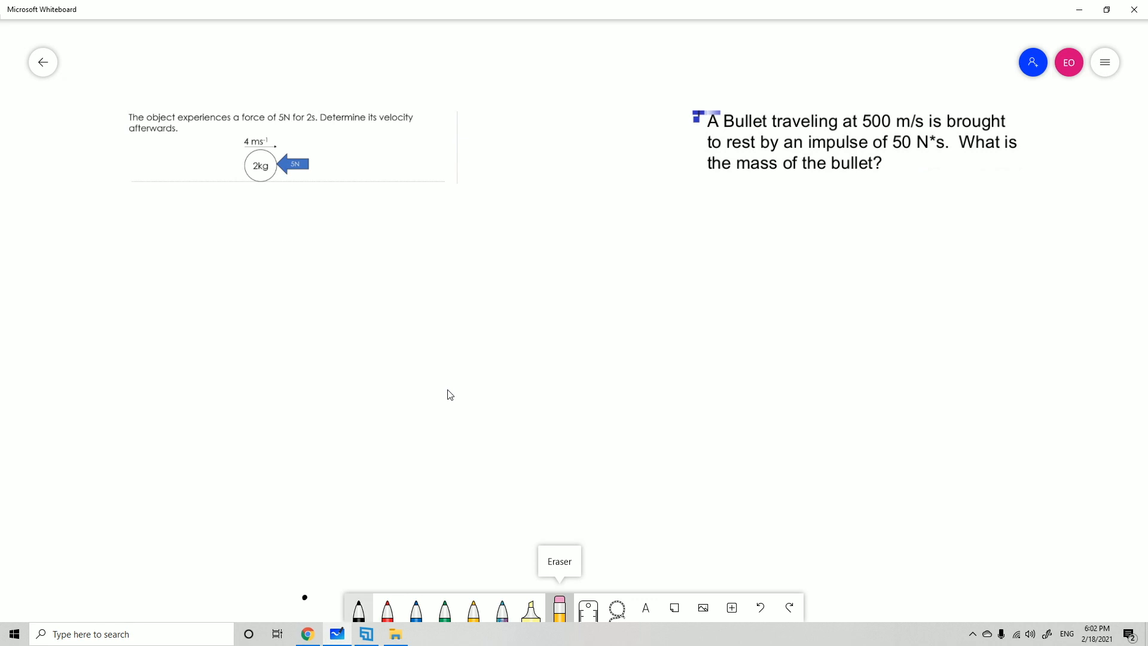
Step: Draw a + rightward and − leftward arrow above question one, and label the force −5
{"action": "left_click", "coordinate": [386, 607]}
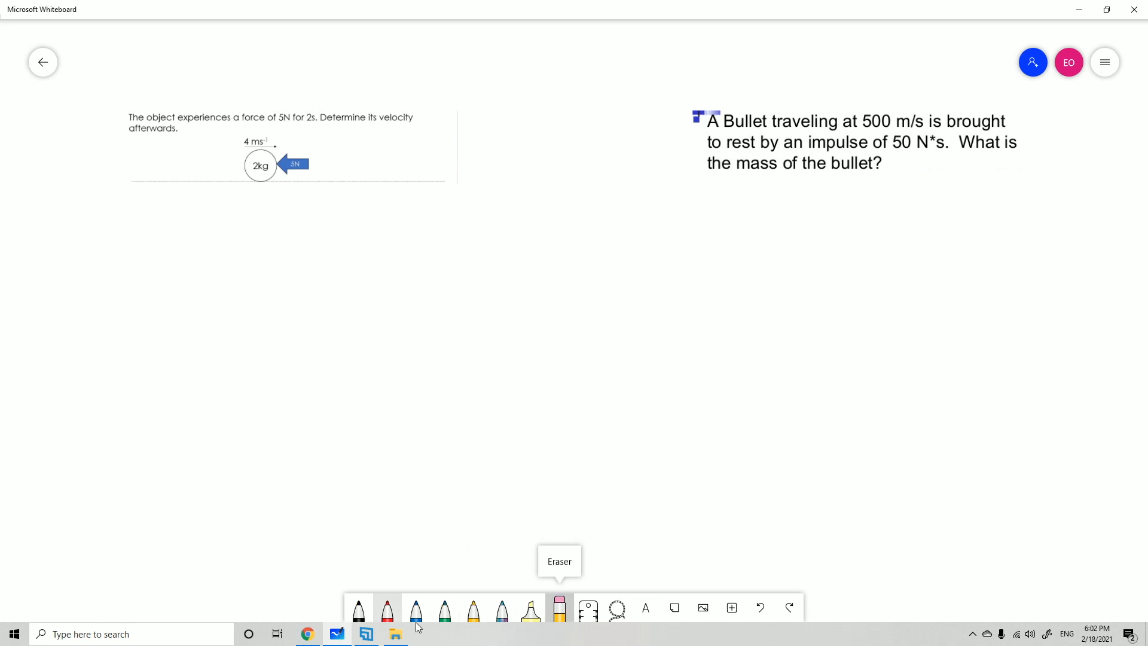
{"action": "left_click", "coordinate": [358, 609]}
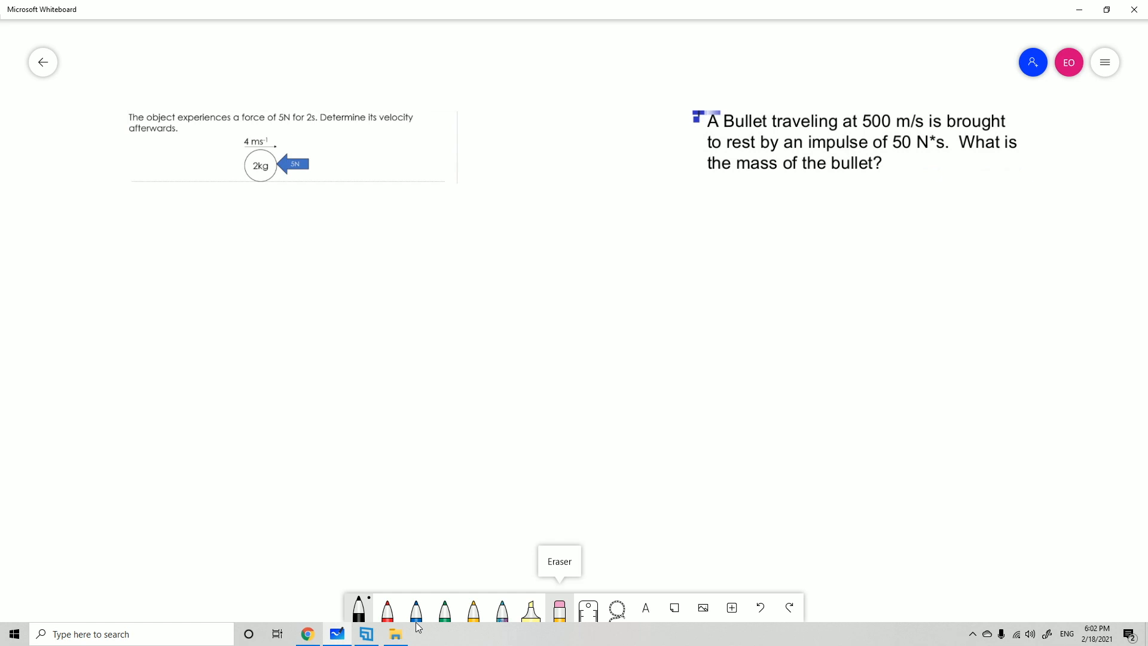
{"action": "left_click_drag", "start_coordinate": [385, 123], "coordinate": [402, 125]}
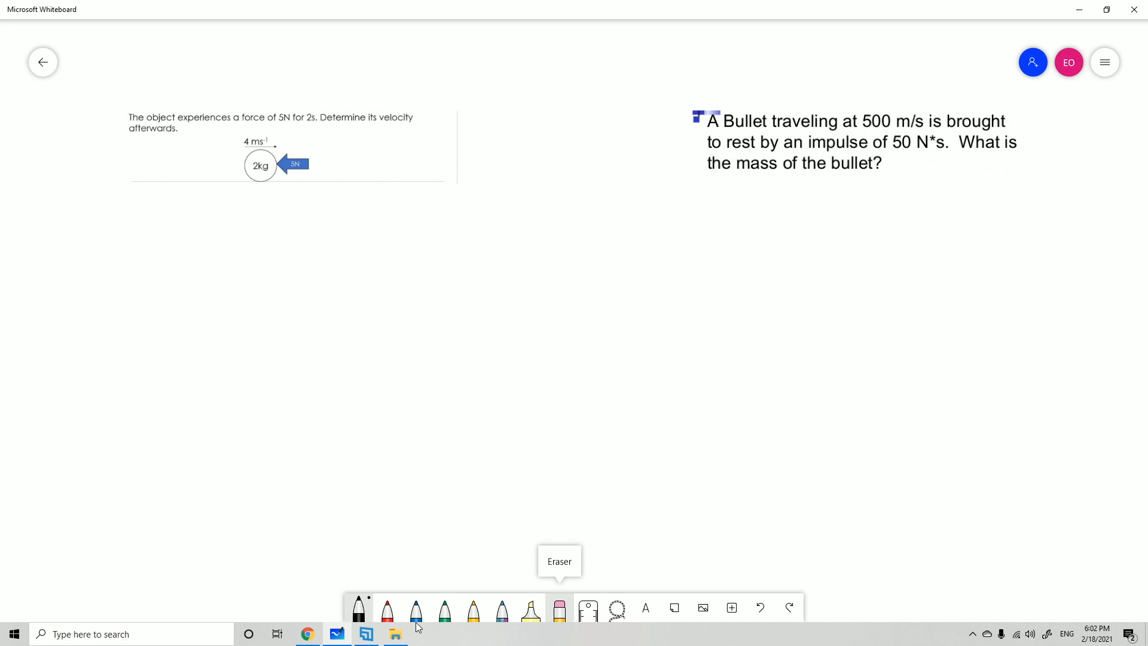
{"action": "left_click_drag", "start_coordinate": [256, 73], "coordinate": [352, 72]}
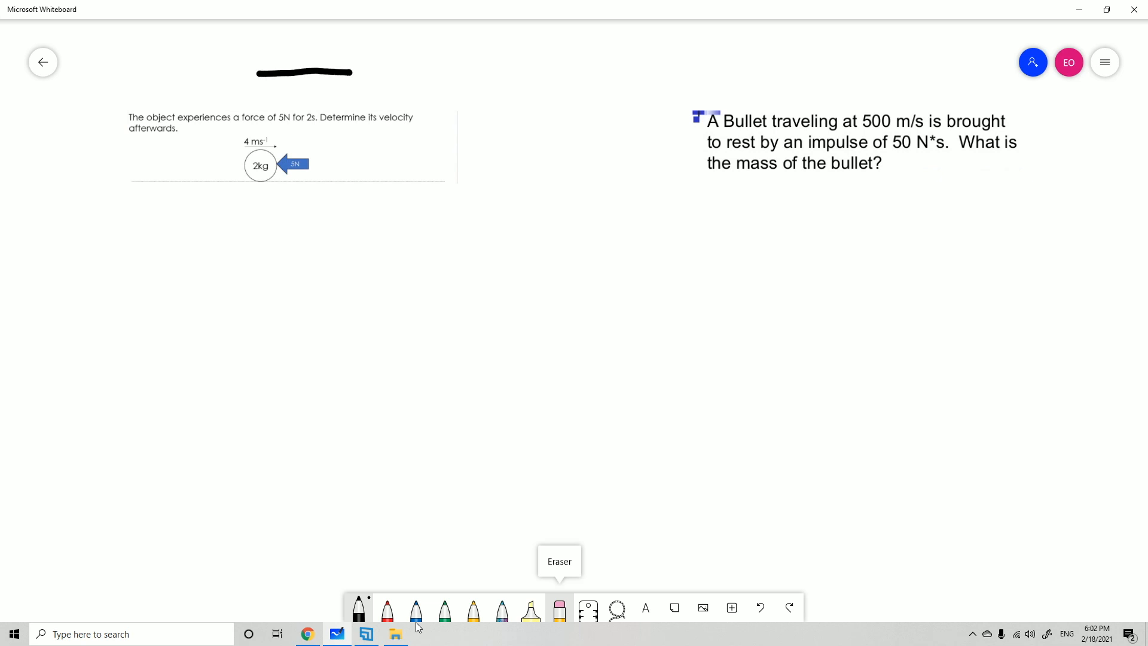
{"action": "left_click_drag", "start_coordinate": [333, 61], "coordinate": [355, 71]}
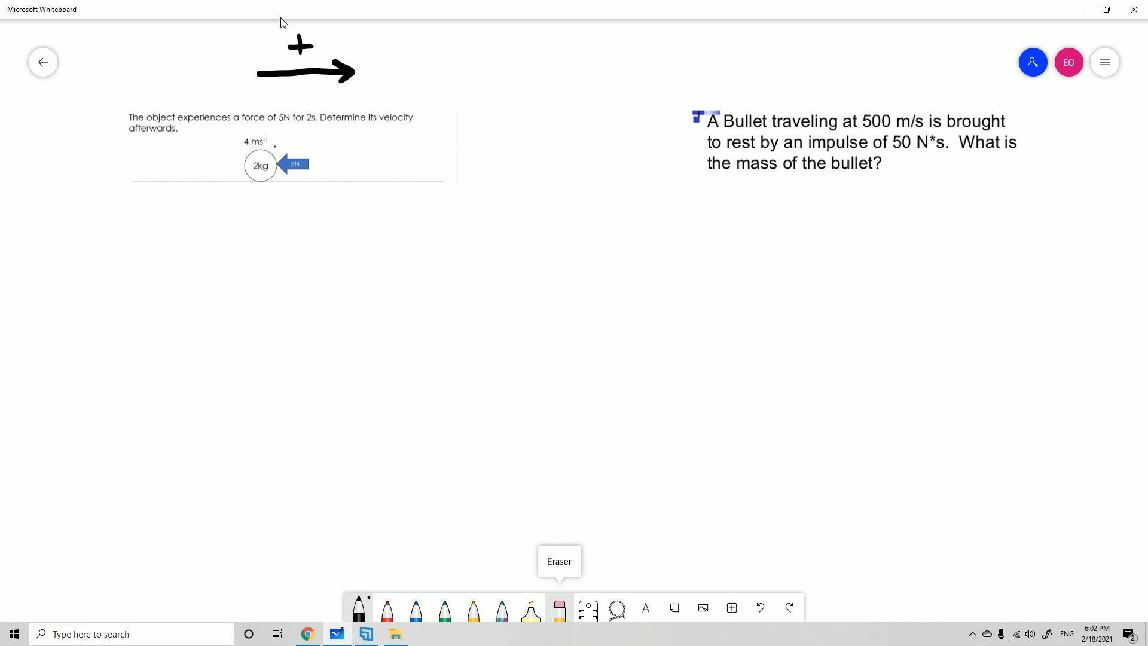
{"action": "left_click_drag", "start_coordinate": [351, 93], "coordinate": [252, 95]}
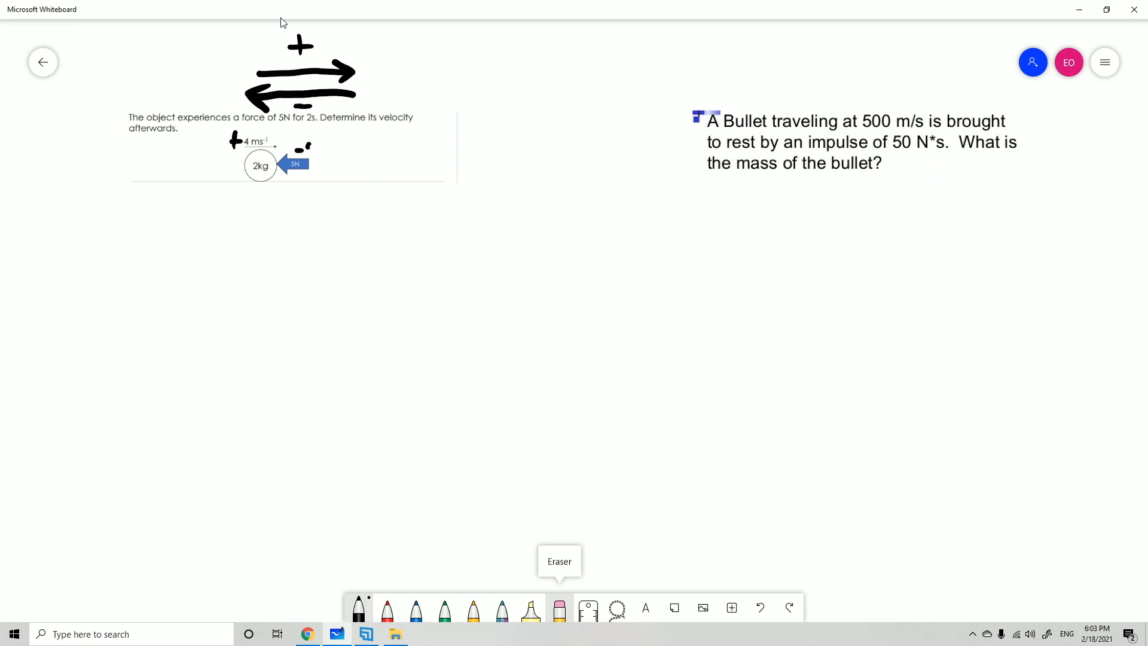
{"action": "left_click_drag", "start_coordinate": [300, 143], "coordinate": [307, 157]}
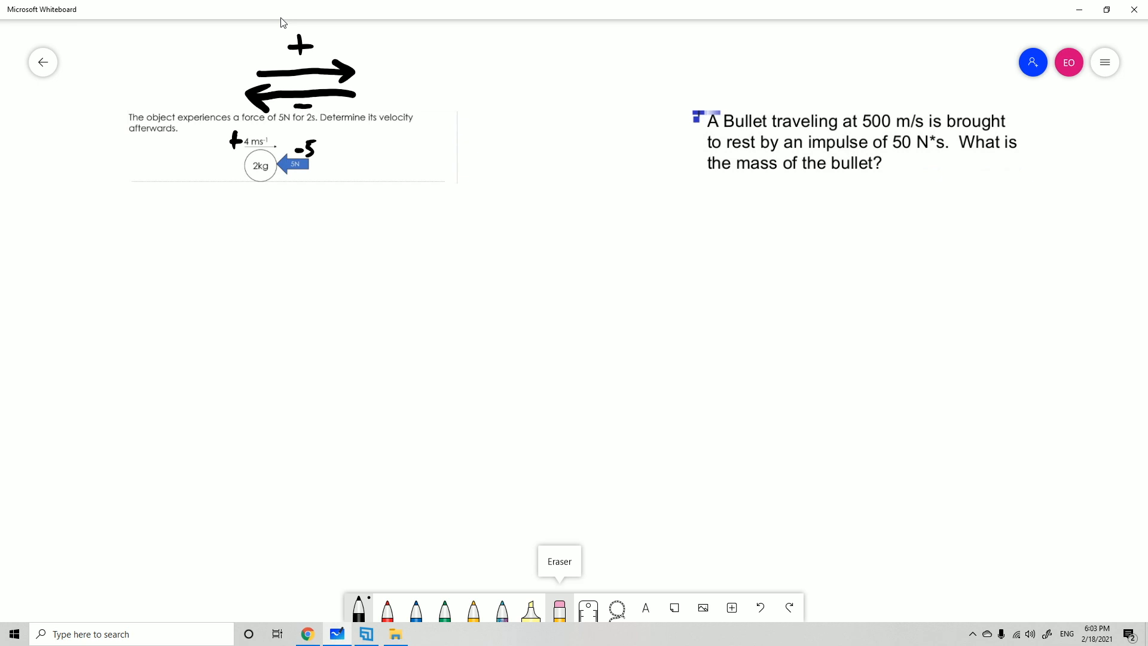
{"action": "left_click_drag", "start_coordinate": [277, 121], "coordinate": [315, 121]}
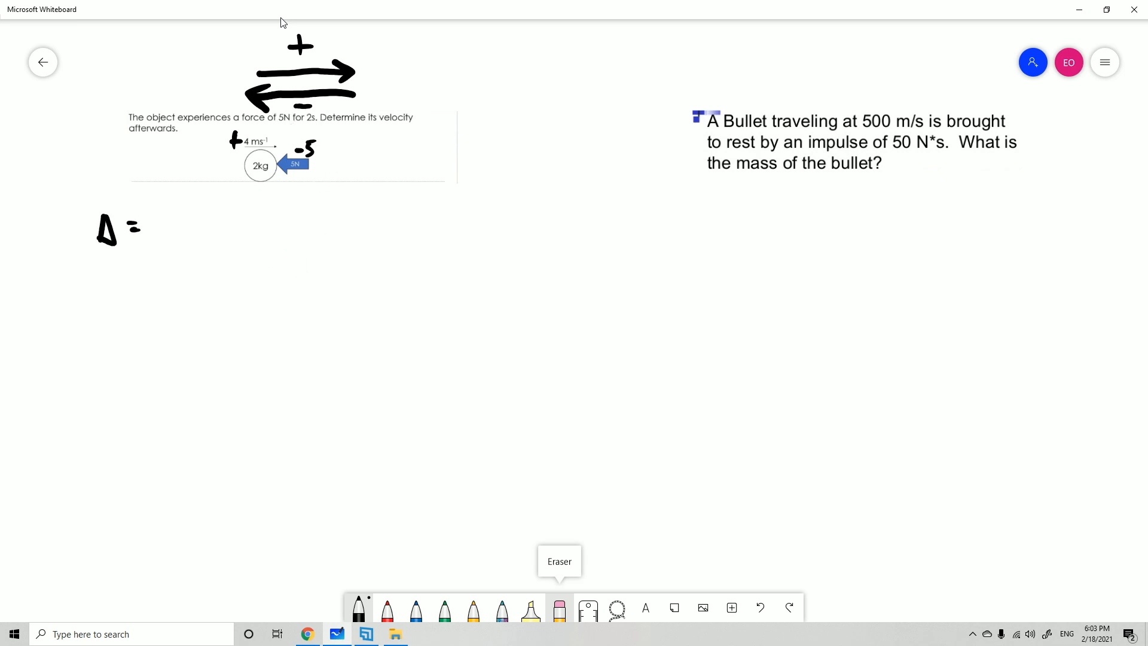
Step: Write Δp = FΔt = −5 × 2 = −10 Ns, then substitute into −10 = mV2 − mV1
{"action": "left_click_drag", "start_coordinate": [125, 219], "coordinate": [131, 238]}
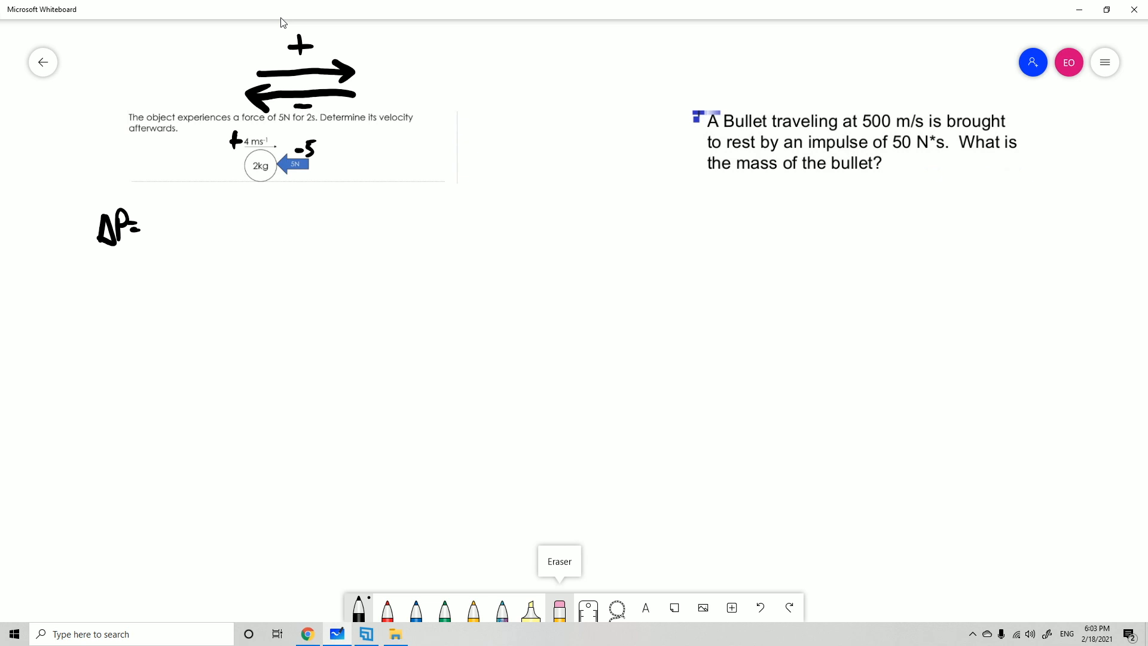
{"action": "left_click_drag", "start_coordinate": [150, 216], "coordinate": [157, 238]}
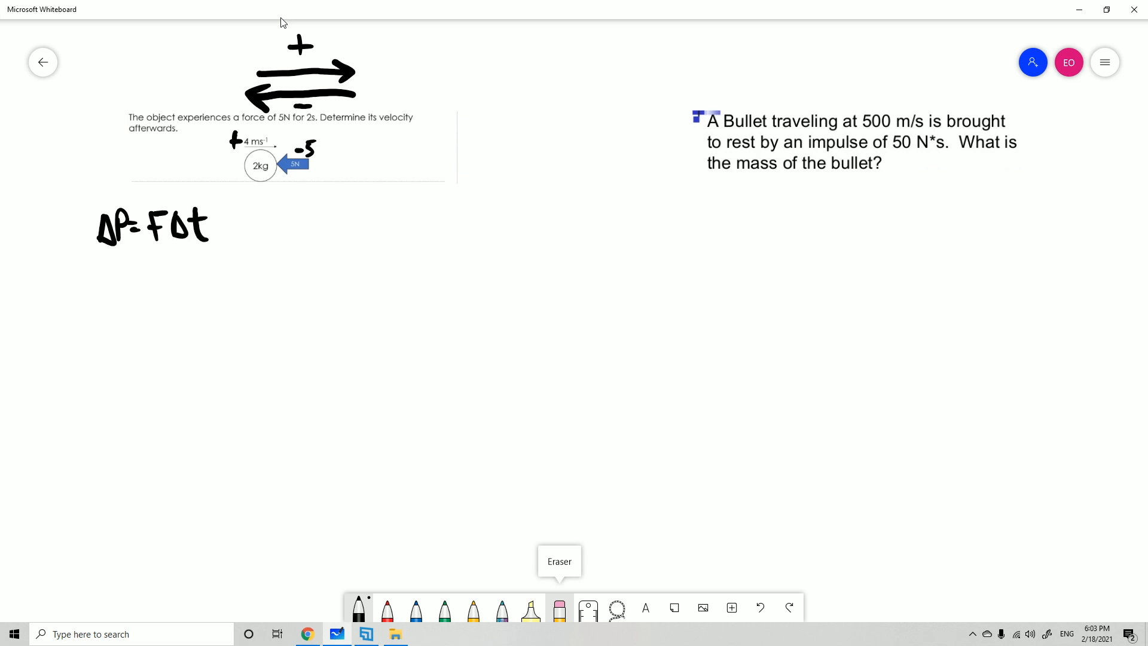
{"action": "left_click_drag", "start_coordinate": [130, 273], "coordinate": [141, 277]}
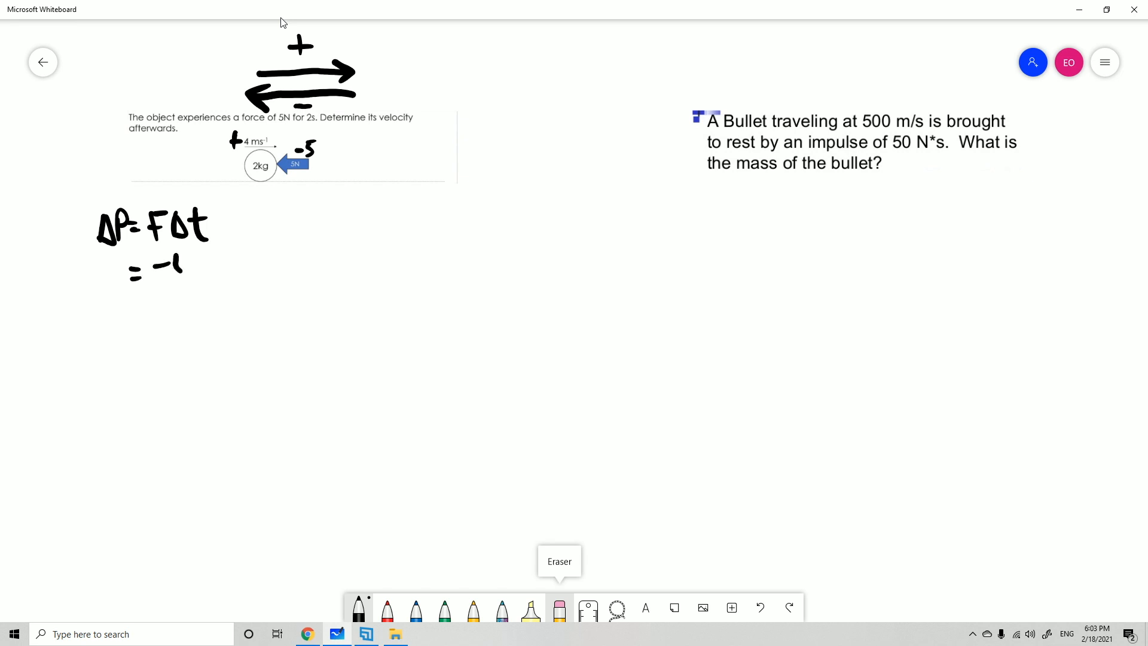
{"action": "type", "text": "-5 x2"}
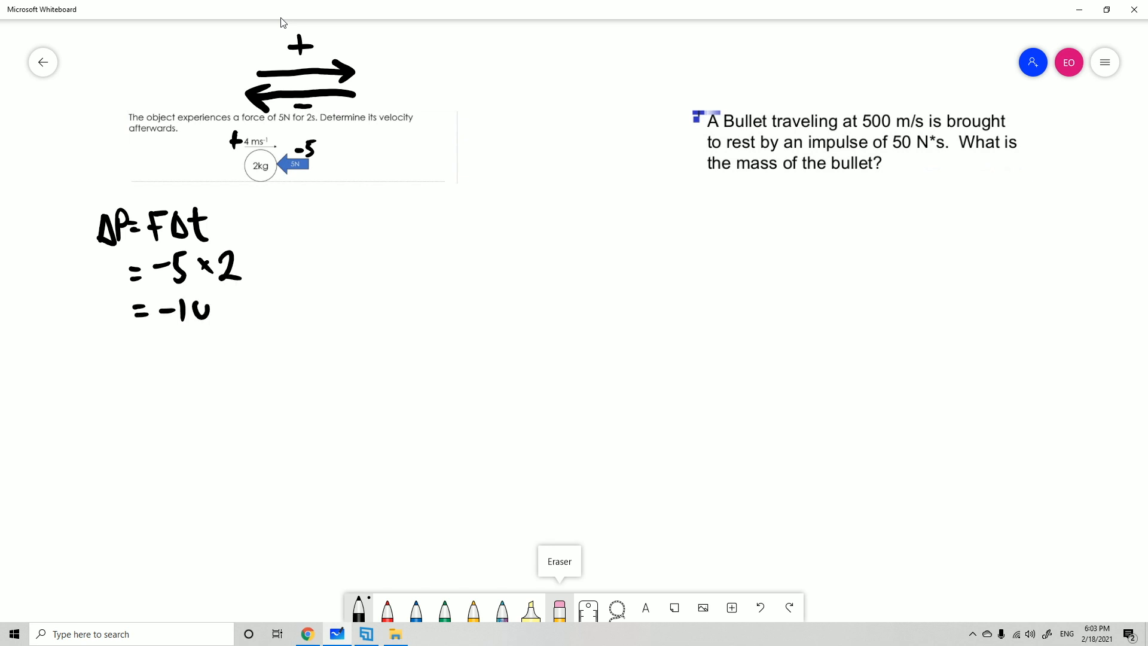
{"action": "type", "text": "Ns"}
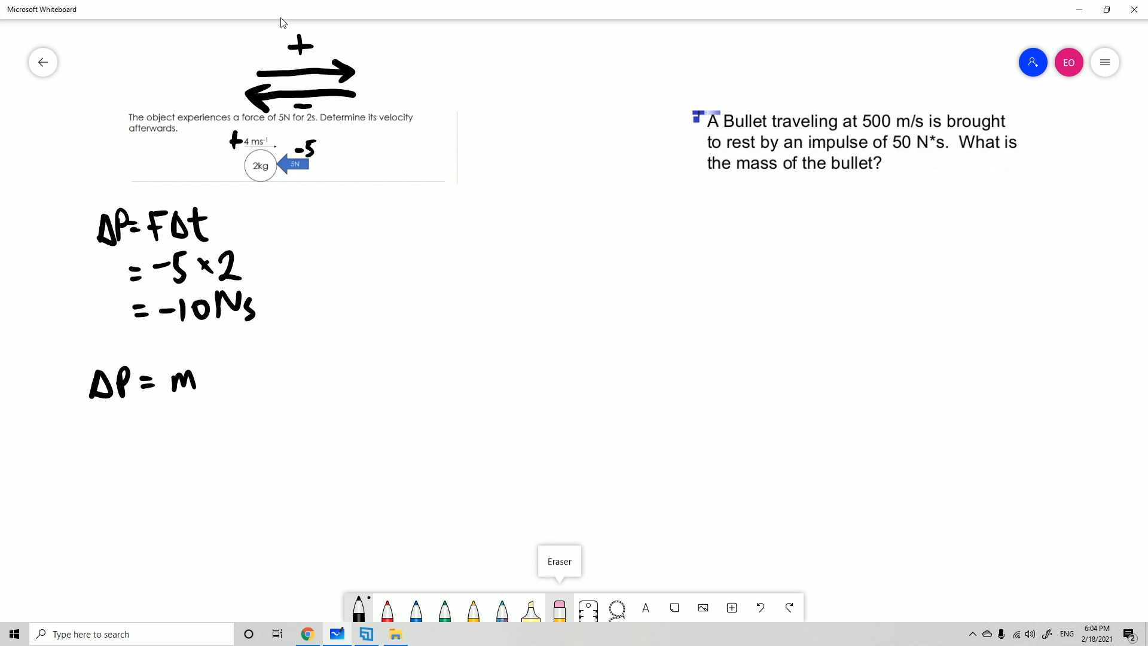
{"action": "type", "text": "V2 - mV1"}
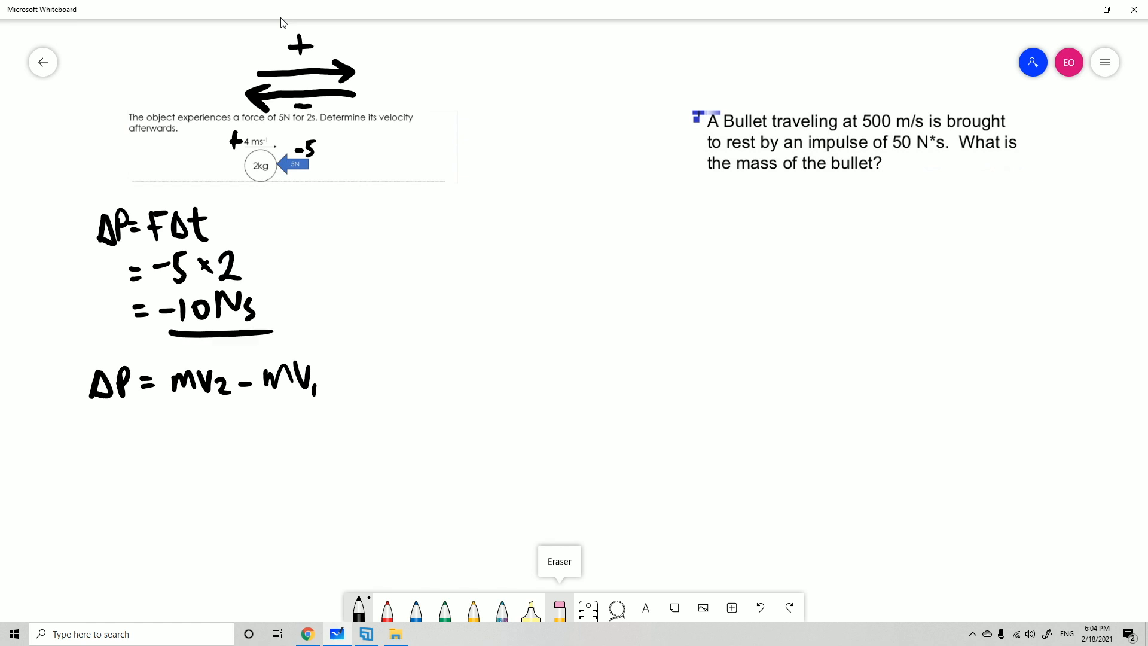
{"action": "left_click_drag", "start_coordinate": [66, 439], "coordinate": [99, 447]}
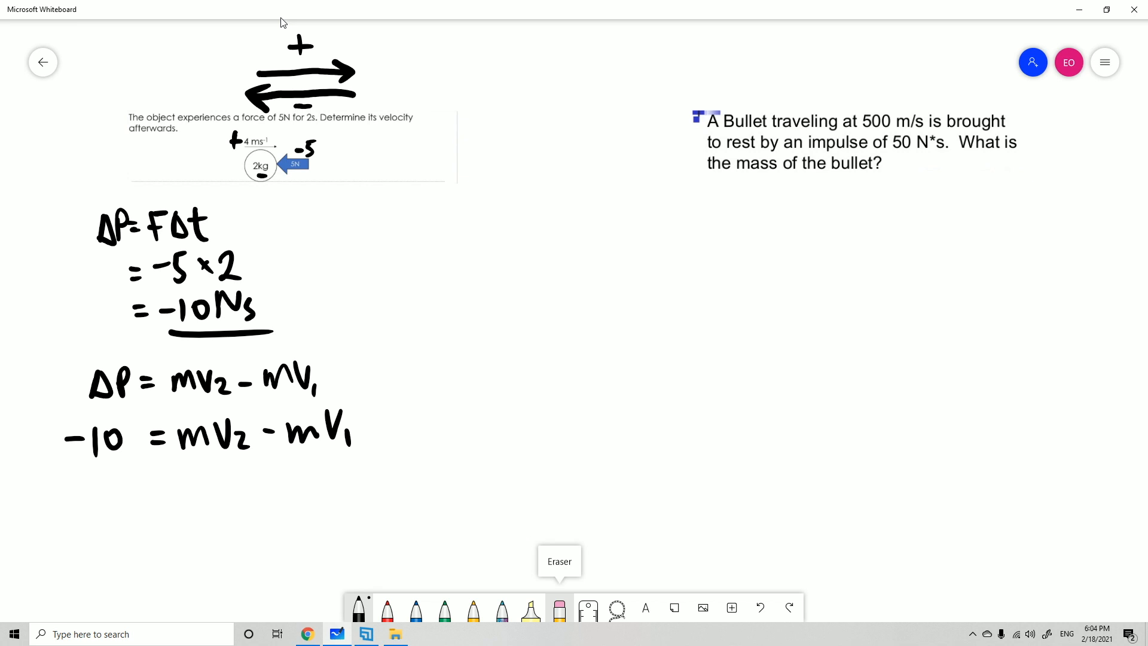
Step: Circle the 4 m/s initial velocity and substitute mass and velocity into −10 = 2V2 − 8
{"action": "left_click_drag", "start_coordinate": [234, 135], "coordinate": [263, 143]}
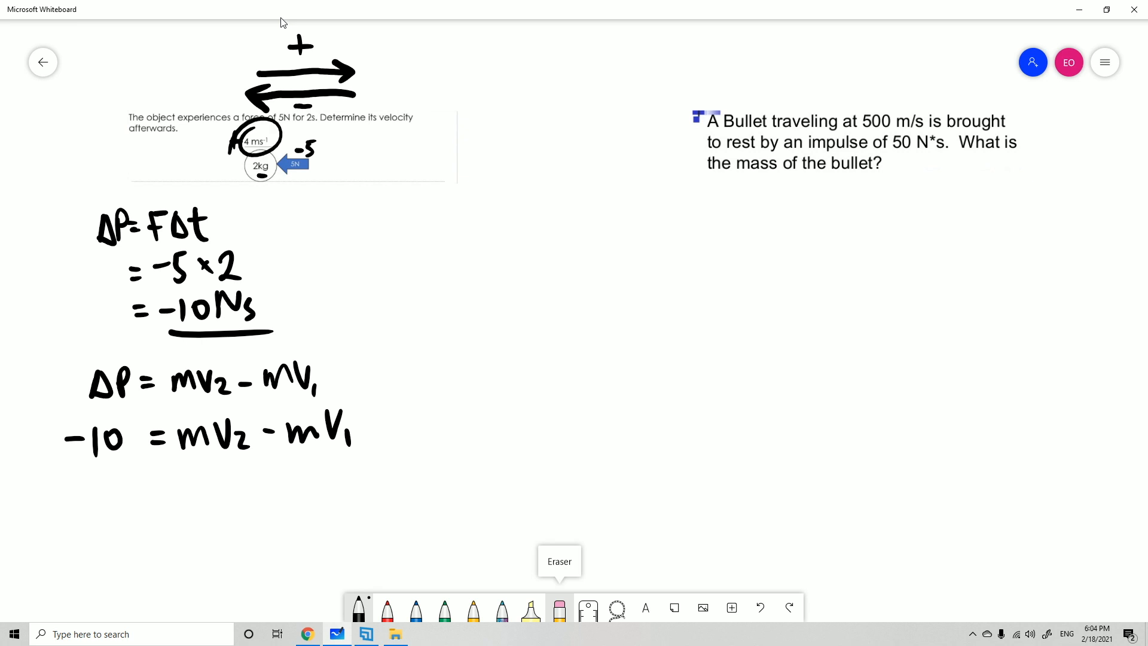
{"action": "type", "text": "-10 = 2×V2 -"}
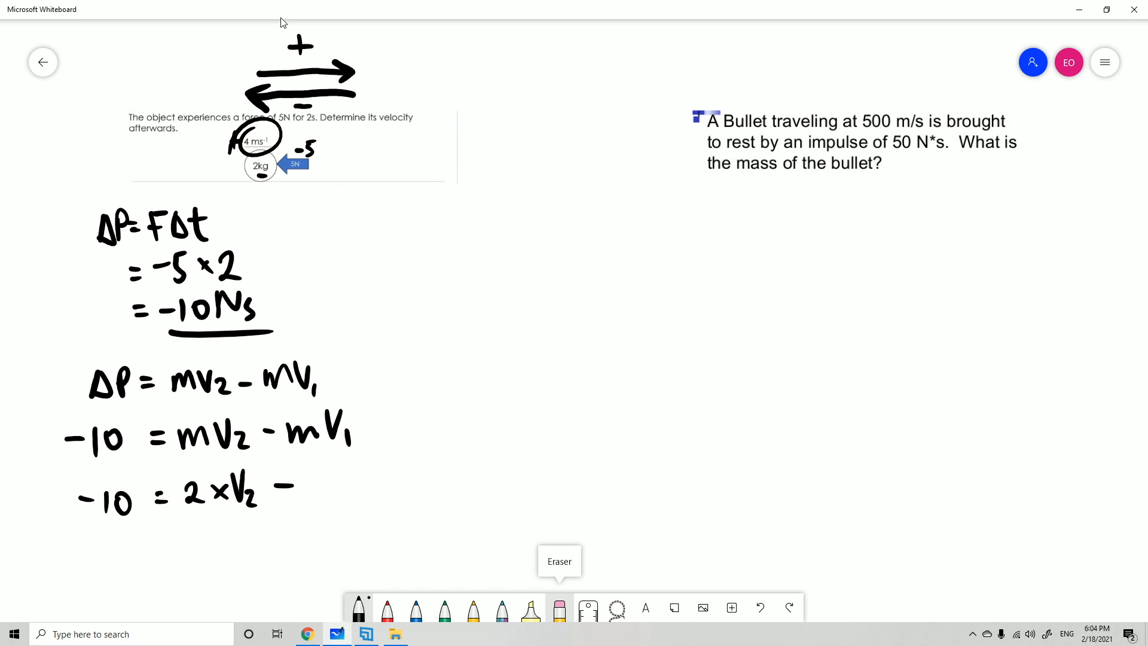
{"action": "left_click_drag", "start_coordinate": [315, 483], "coordinate": [362, 480]}
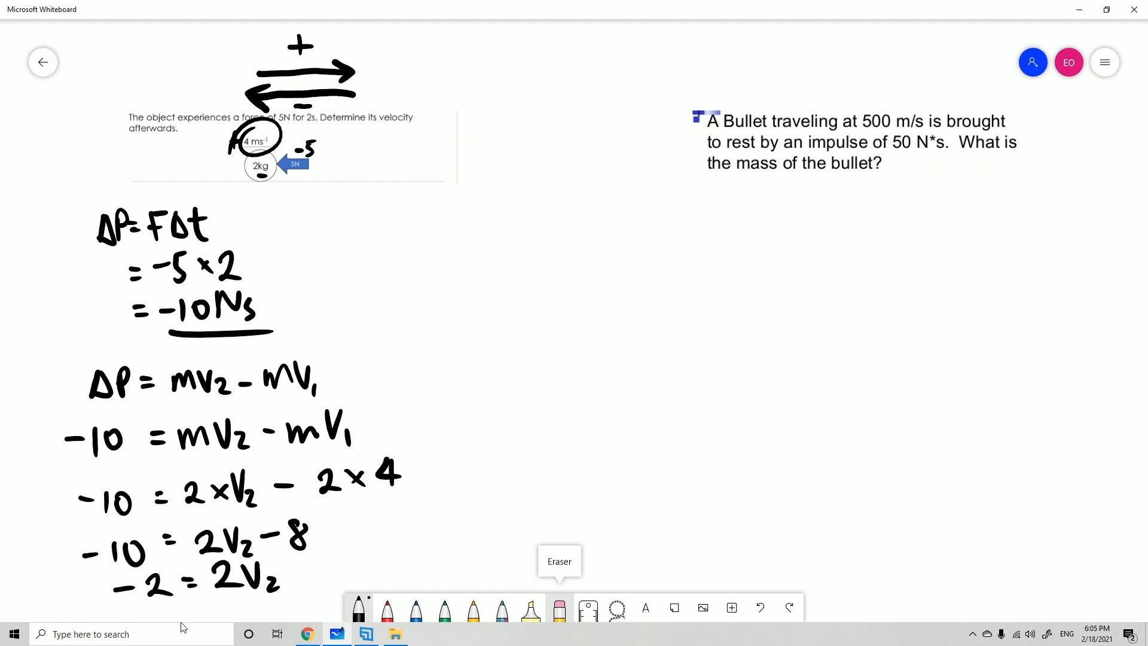
{"action": "mouse_move", "coordinate": [202, 627]}
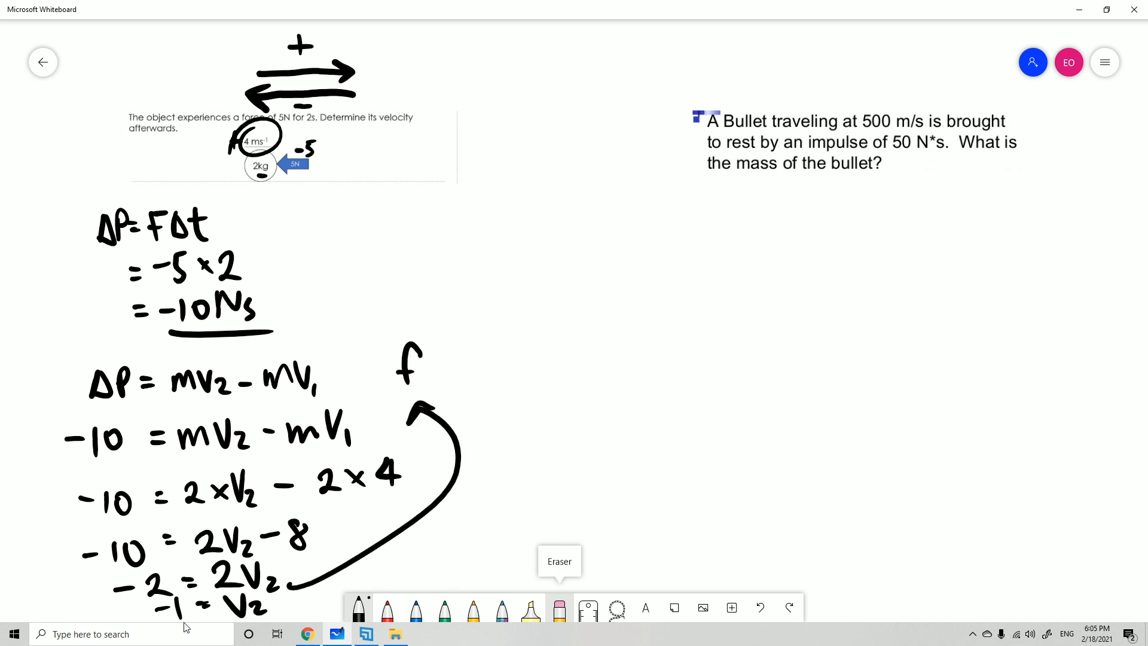
Step: Write final velocity (V2) = −1 m/s, note it as 1 m/s left, and underline it
{"action": "left_click_drag", "start_coordinate": [399, 359], "coordinate": [534, 359]}
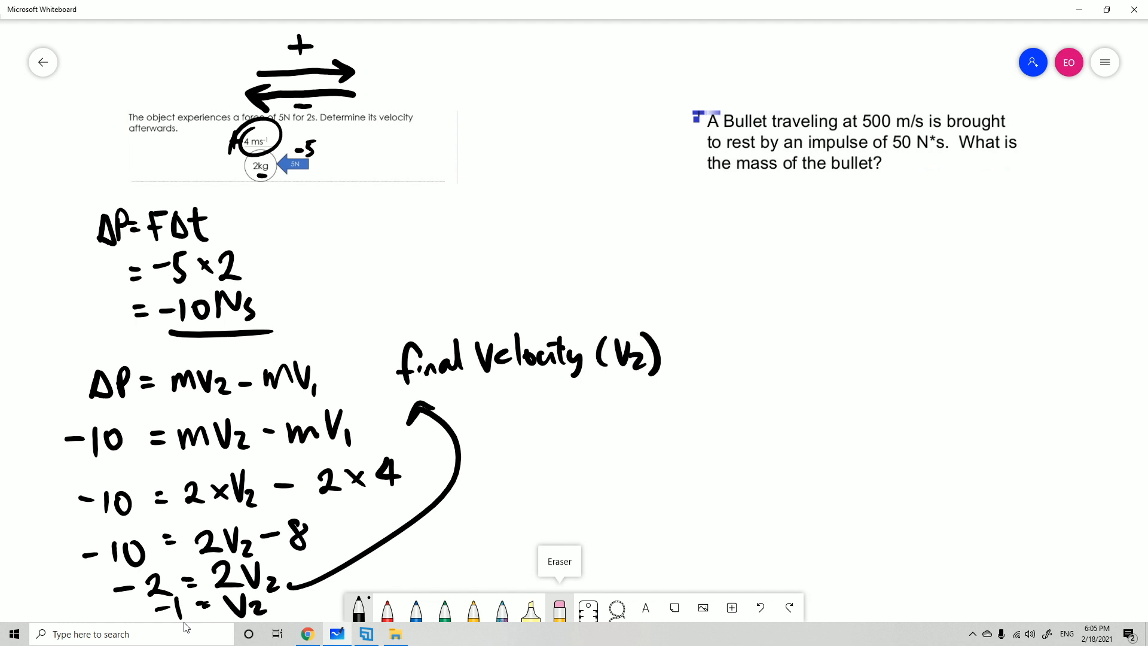
{"action": "left_click_drag", "start_coordinate": [688, 351], "coordinate": [835, 359]}
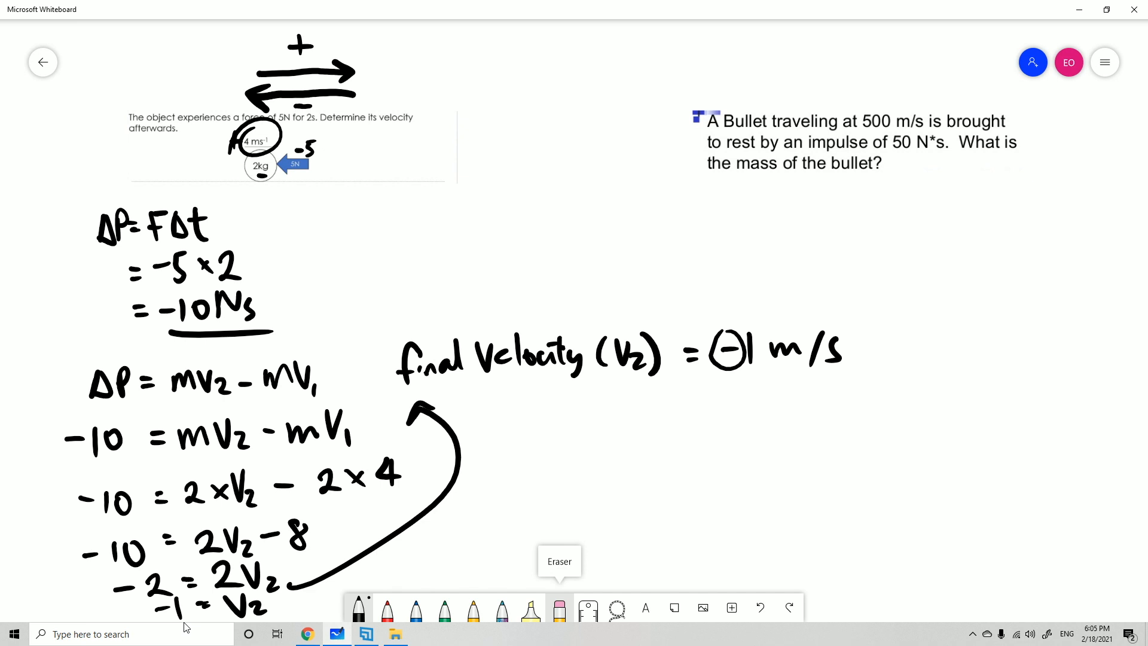
{"action": "left_click", "coordinate": [727, 352]}
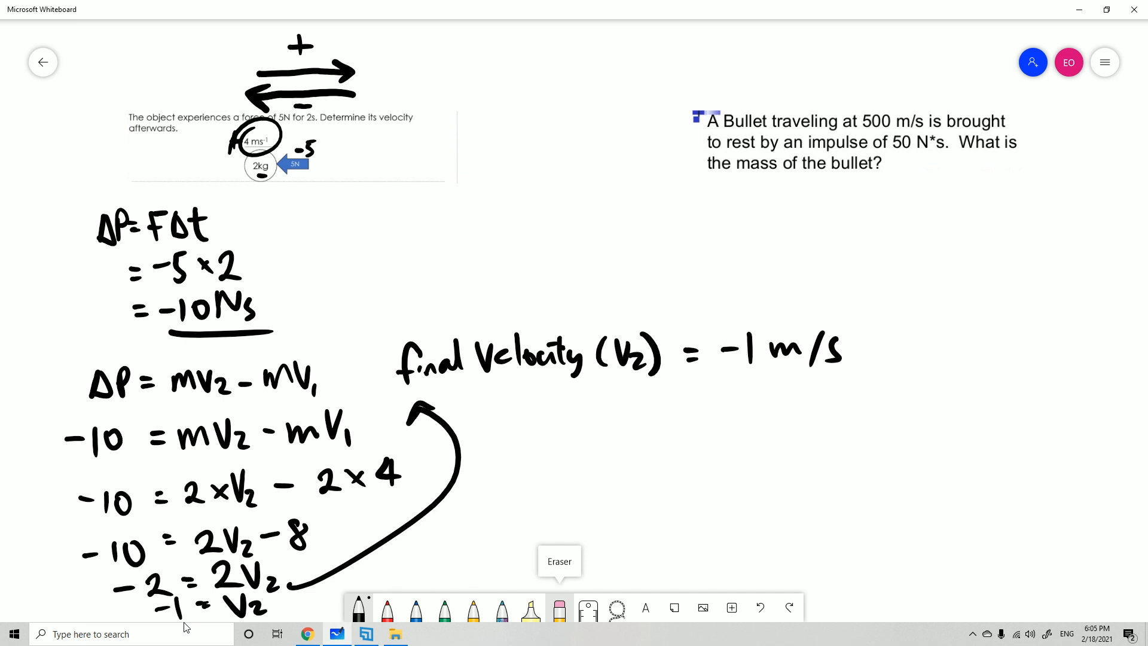
{"action": "left_click_drag", "start_coordinate": [523, 431], "coordinate": [600, 428]}
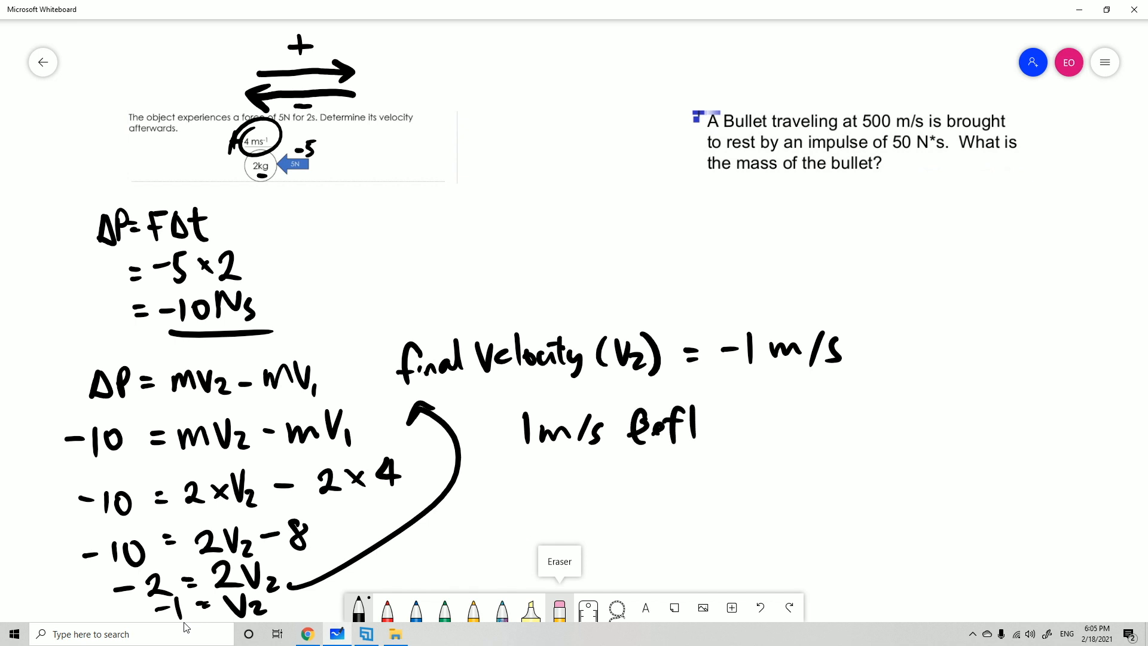
{"action": "left_click_drag", "start_coordinate": [717, 421], "coordinate": [849, 410]}
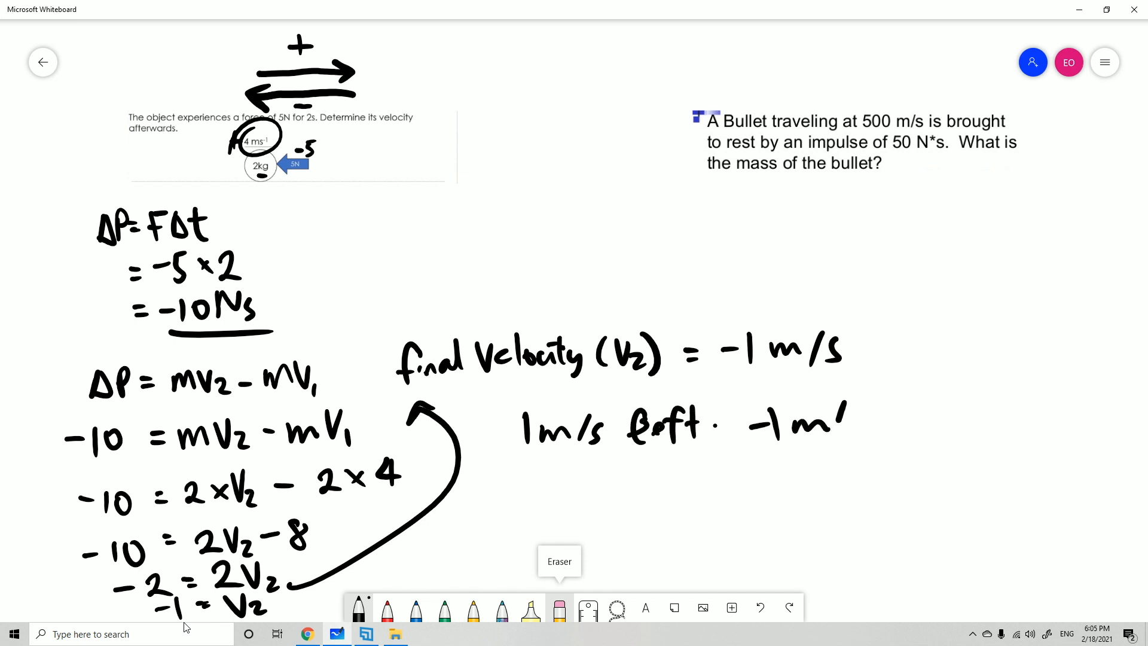
{"action": "left_click_drag", "start_coordinate": [753, 424], "coordinate": [864, 446]}
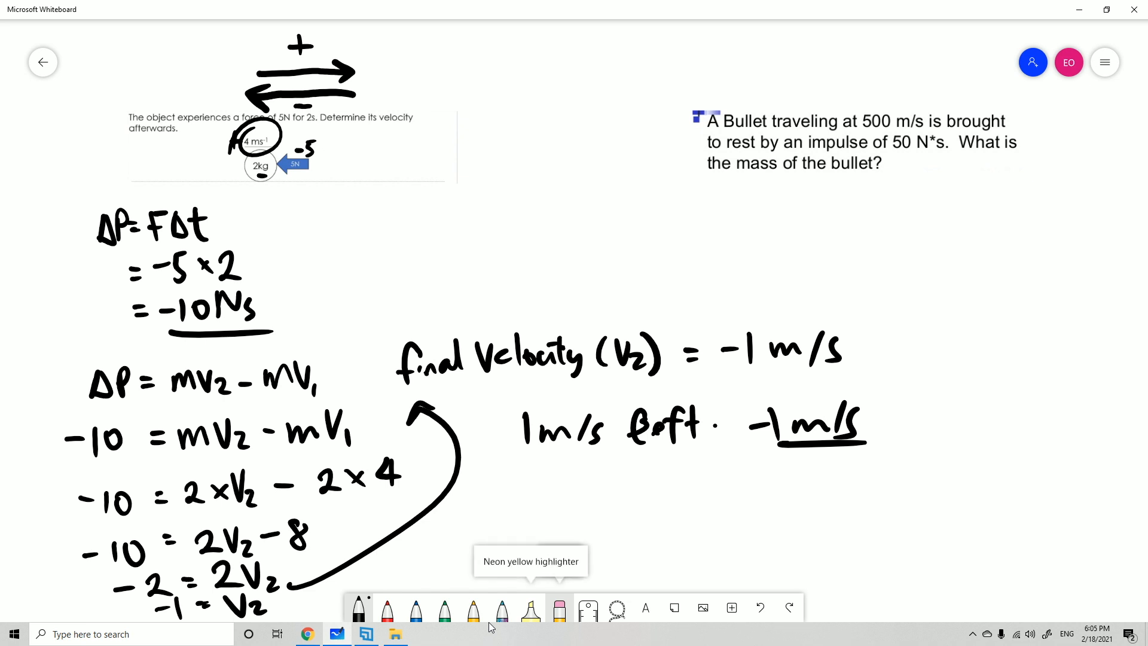
{"action": "mouse_move", "coordinate": [558, 607]}
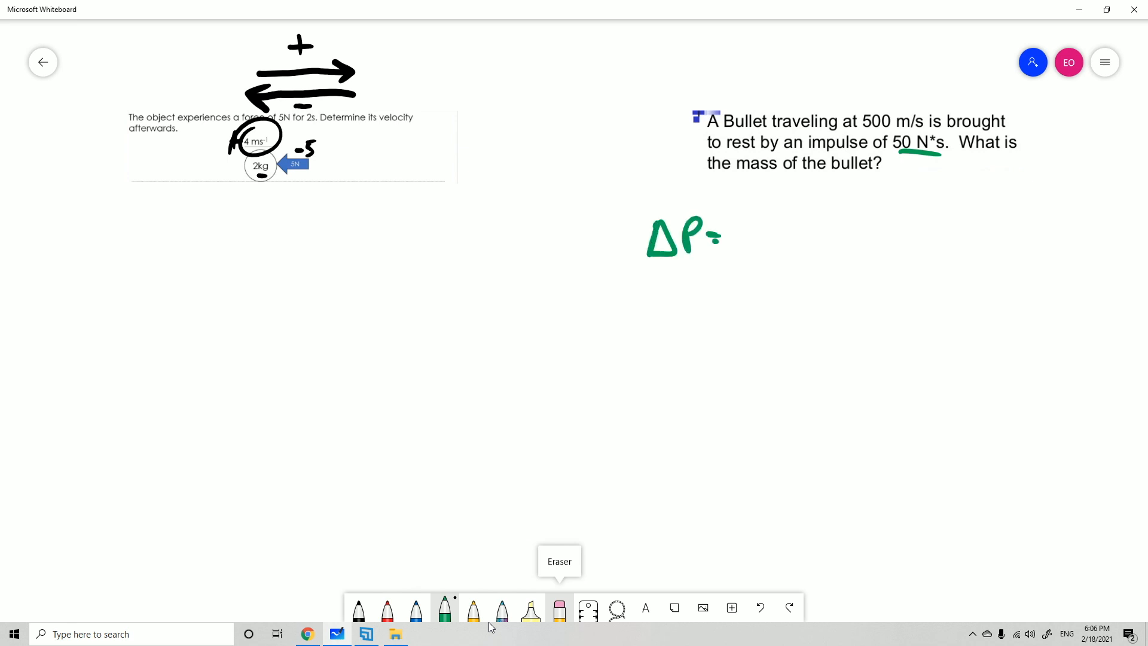
Step: In green, write Δp = mv2 − mv1, substitute 50 N·s and the bullet velocities, and divide by 500
{"action": "left_click_drag", "start_coordinate": [754, 219], "coordinate": [786, 253]}
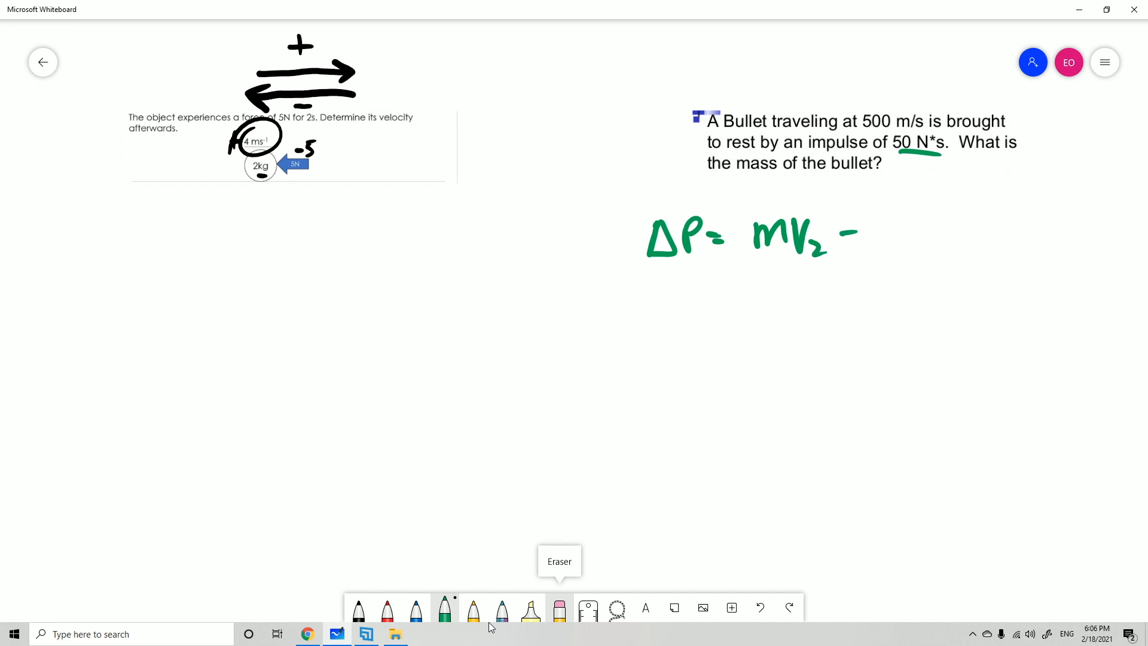
{"action": "left_click_drag", "start_coordinate": [874, 234], "coordinate": [911, 227]}
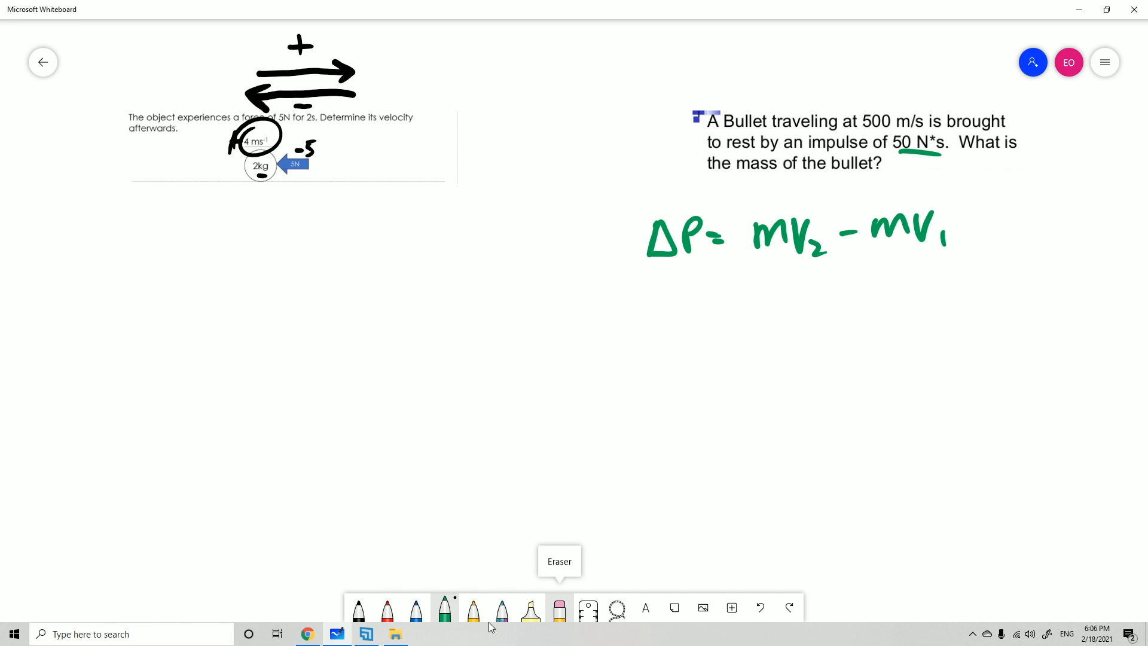
{"action": "left_click_drag", "start_coordinate": [666, 307], "coordinate": [721, 300]}
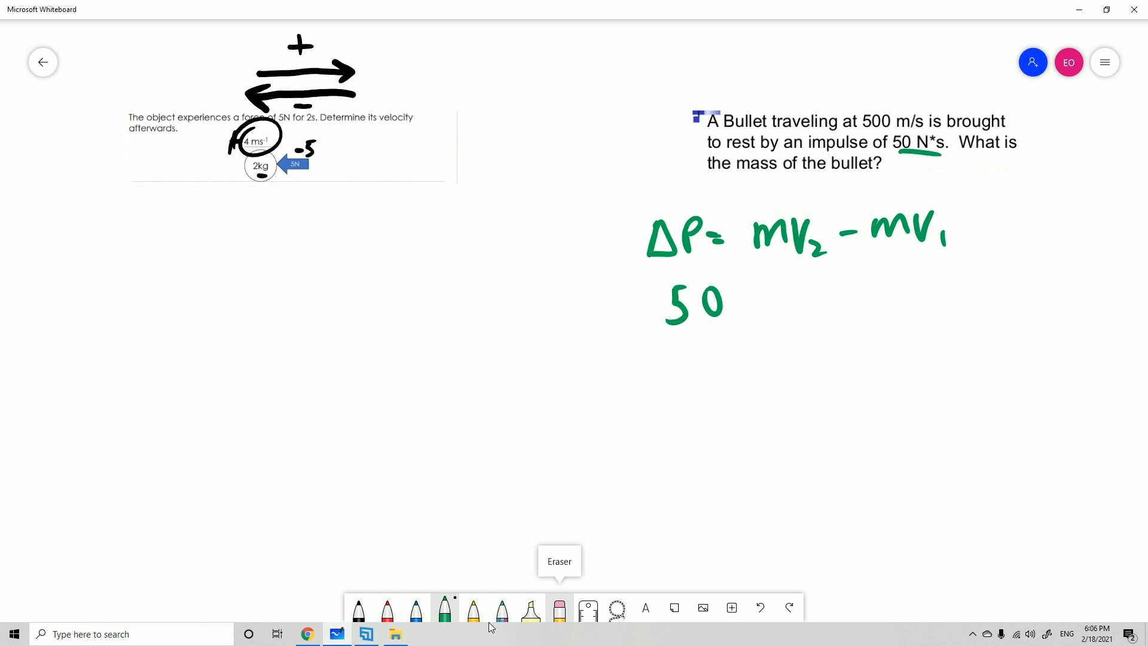
{"action": "left_click_drag", "start_coordinate": [736, 300], "coordinate": [754, 307]}
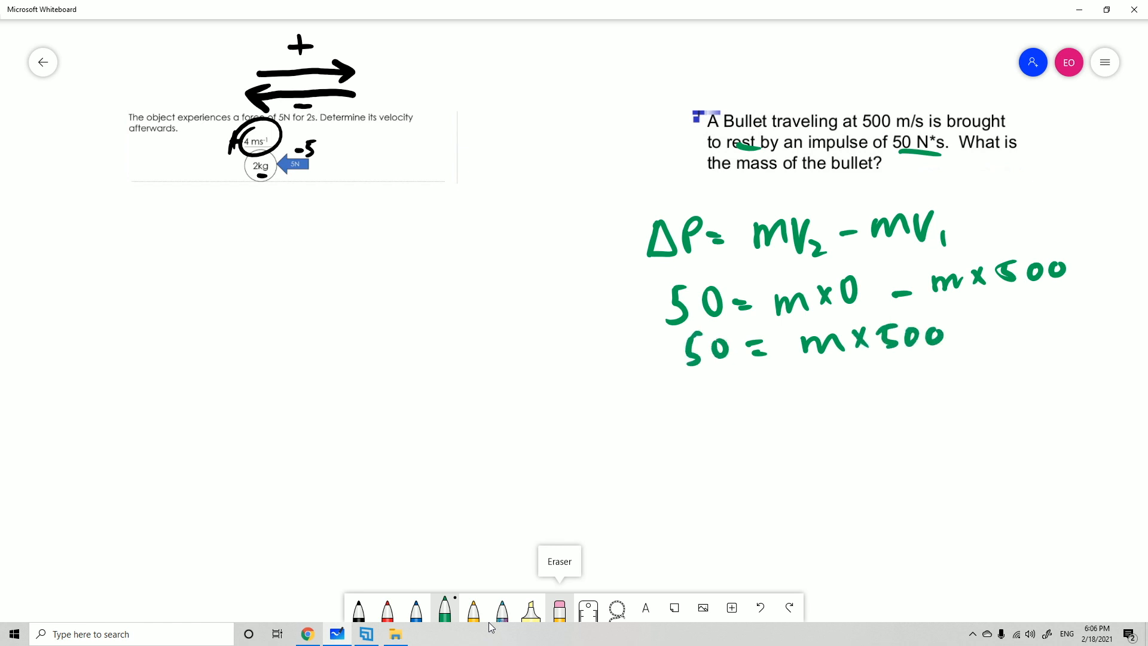
{"action": "left_click_drag", "start_coordinate": [820, 373], "coordinate": [893, 373]}
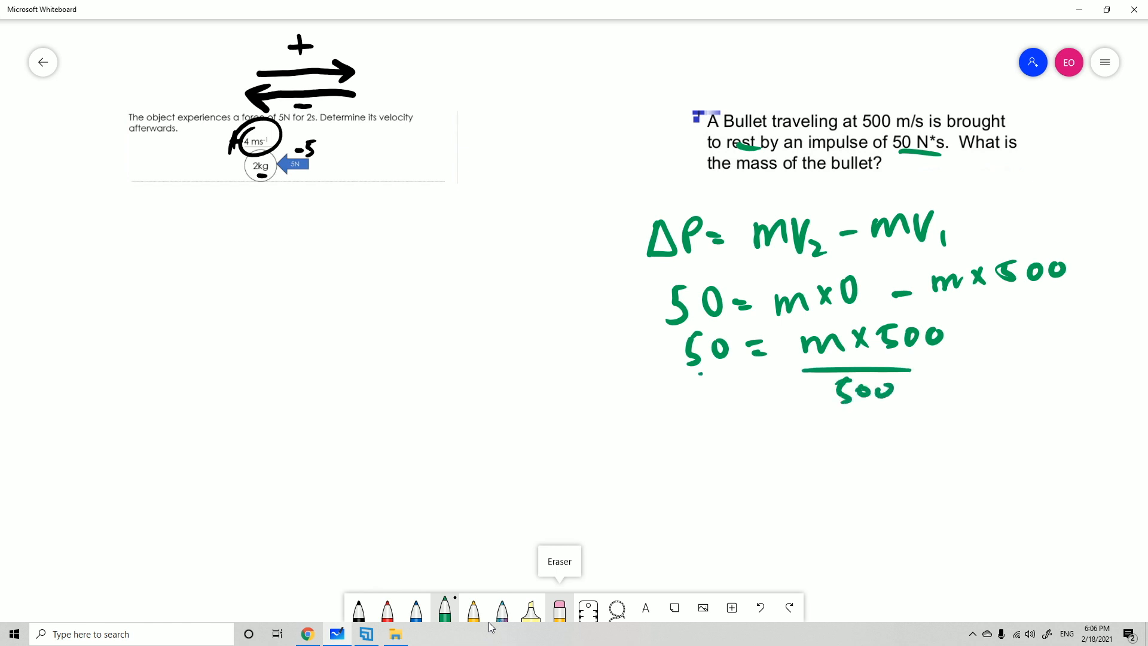